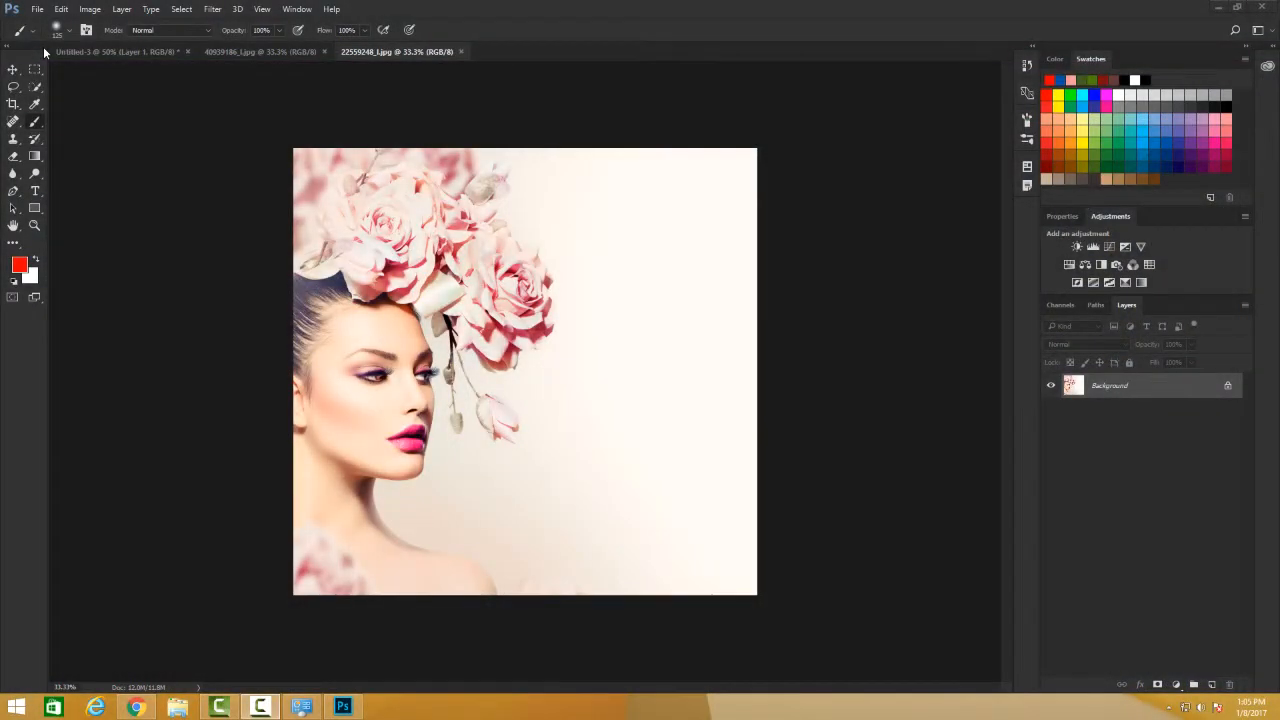
mouse_move(44, 52)
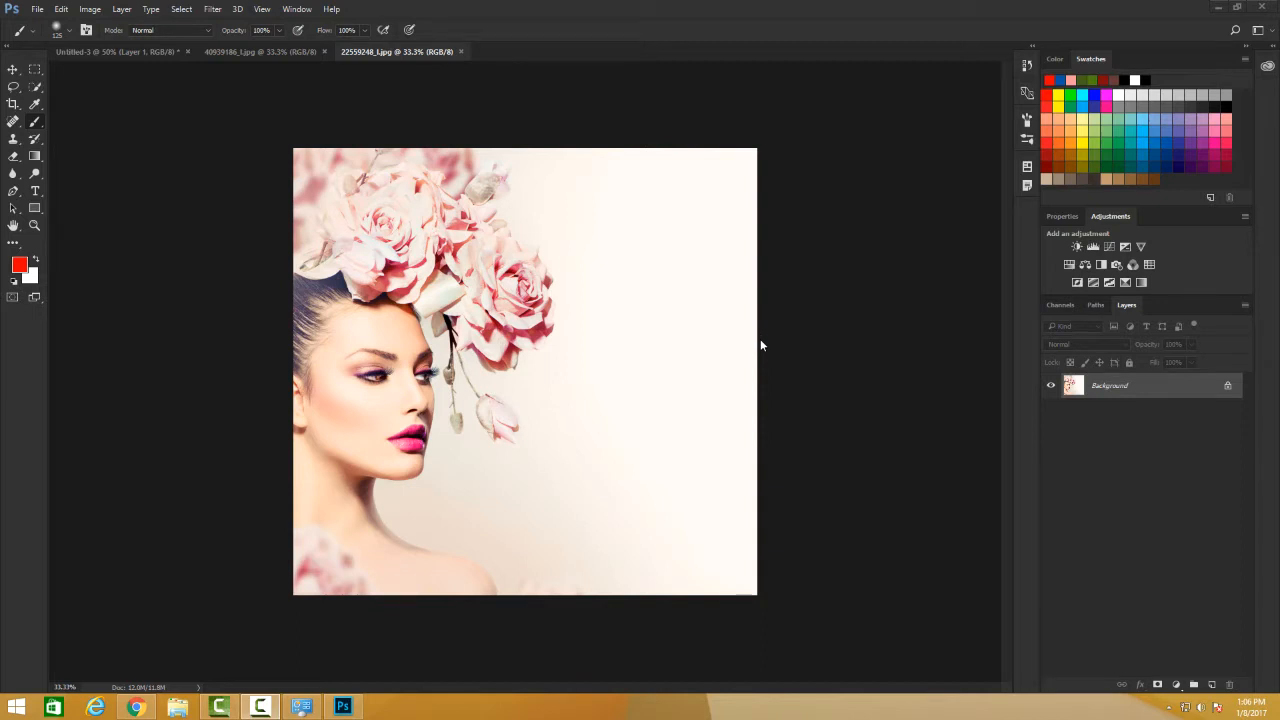
mouse_move(280, 308)
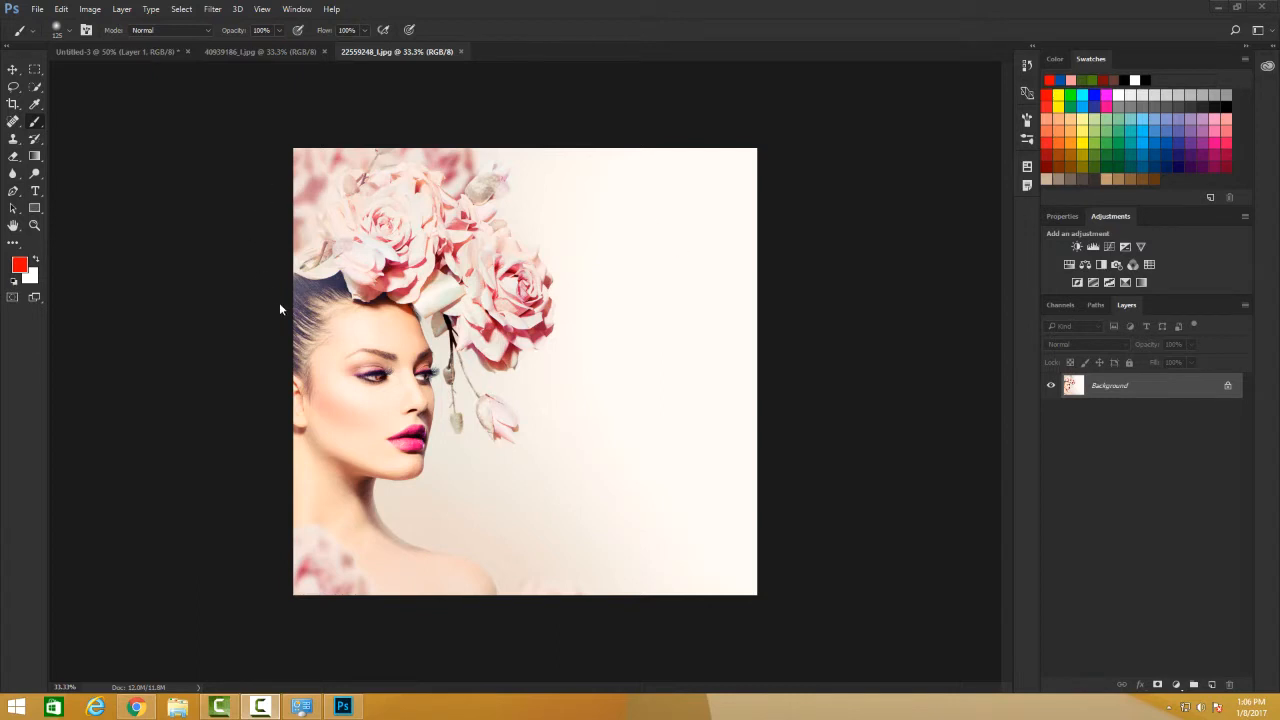
mouse_move(484, 470)
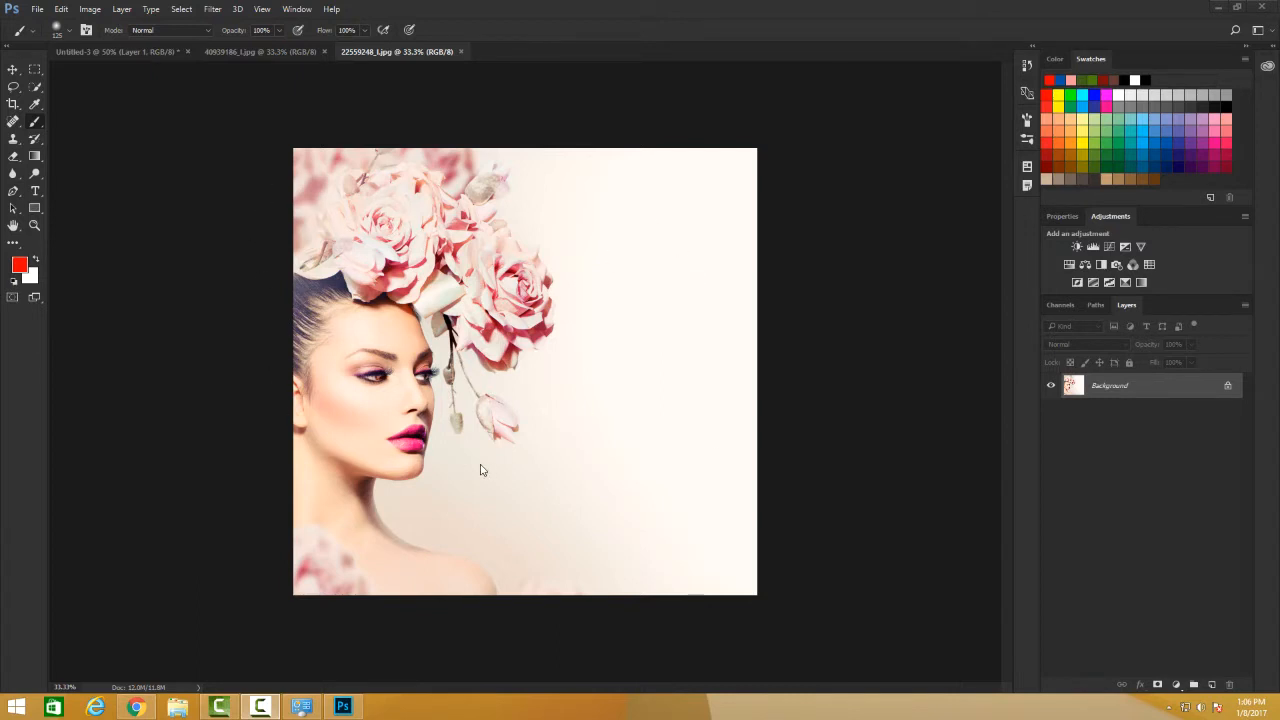
mouse_move(332, 120)
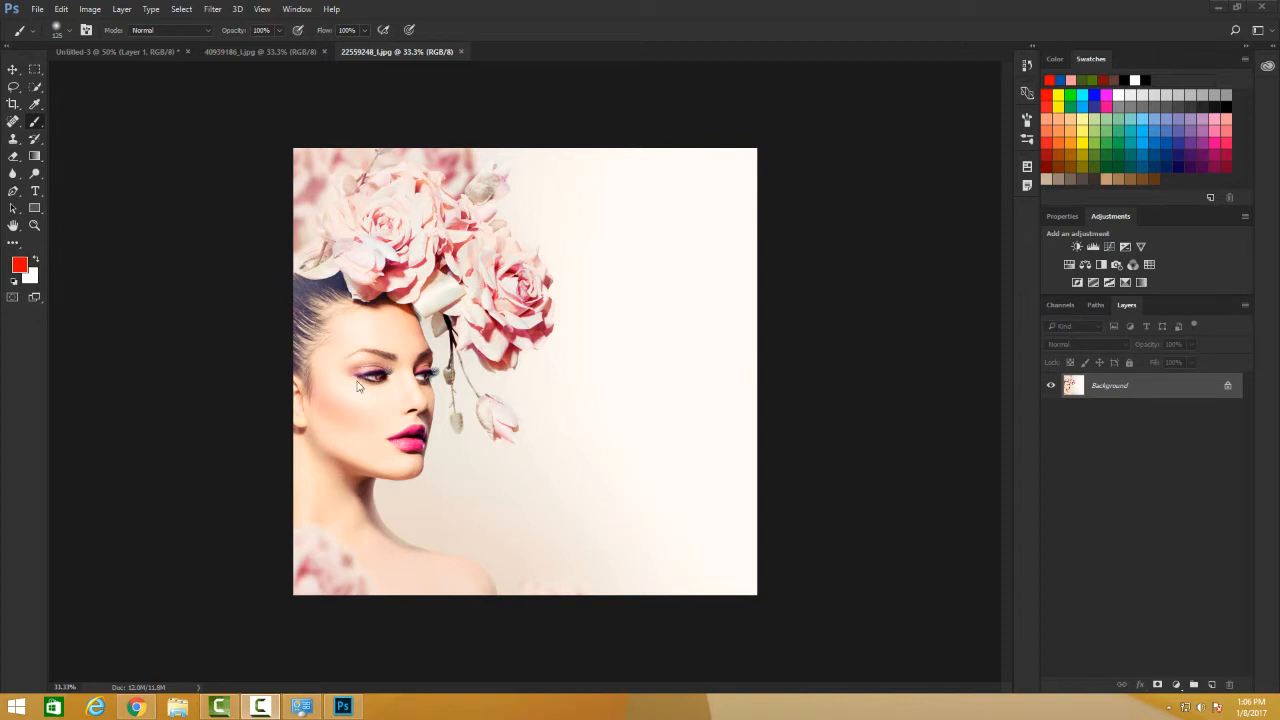
mouse_move(528, 398)
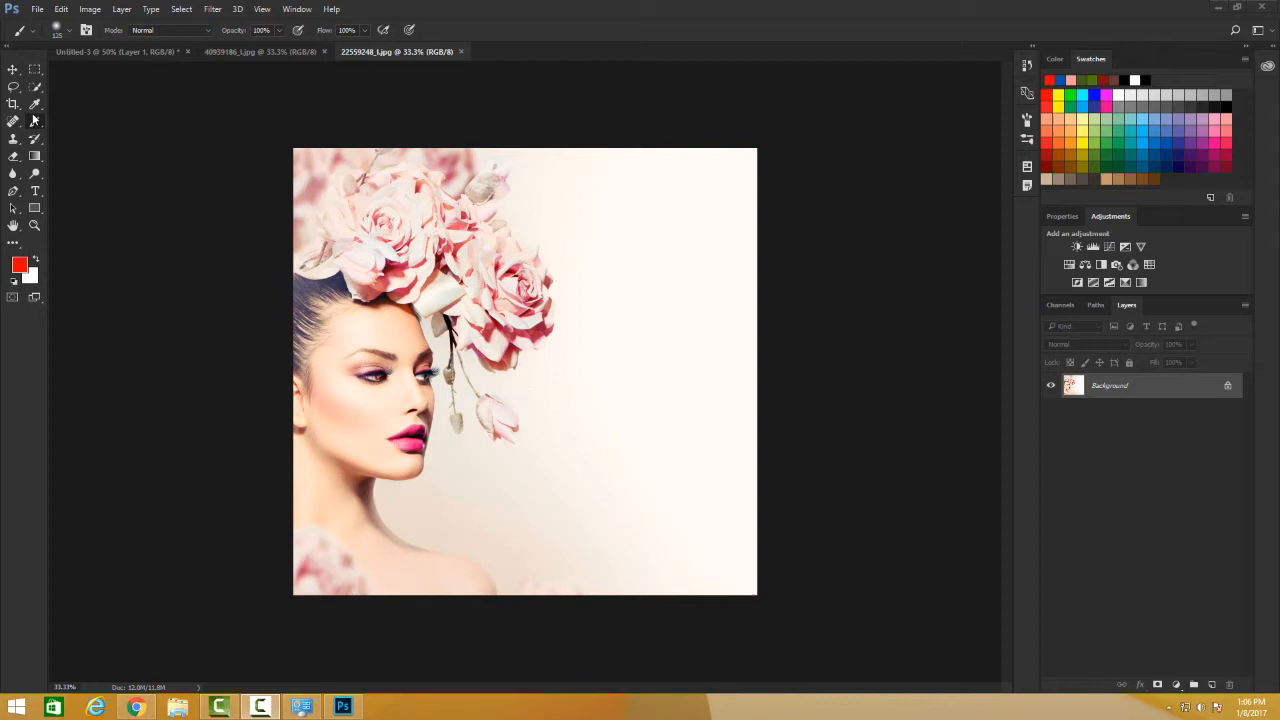
Step: With the Pencil tool, draw freehand heart outlines on the pale background right of the face
click(14, 120)
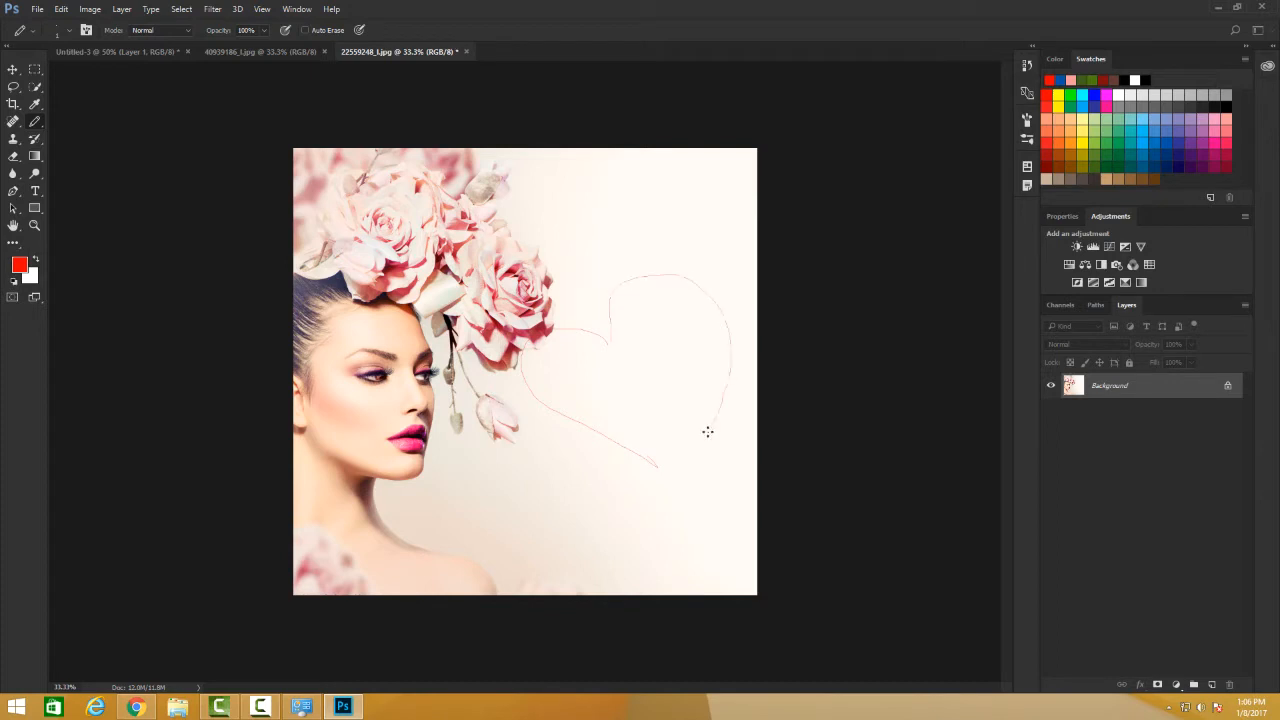
drag(708, 432, 548, 500)
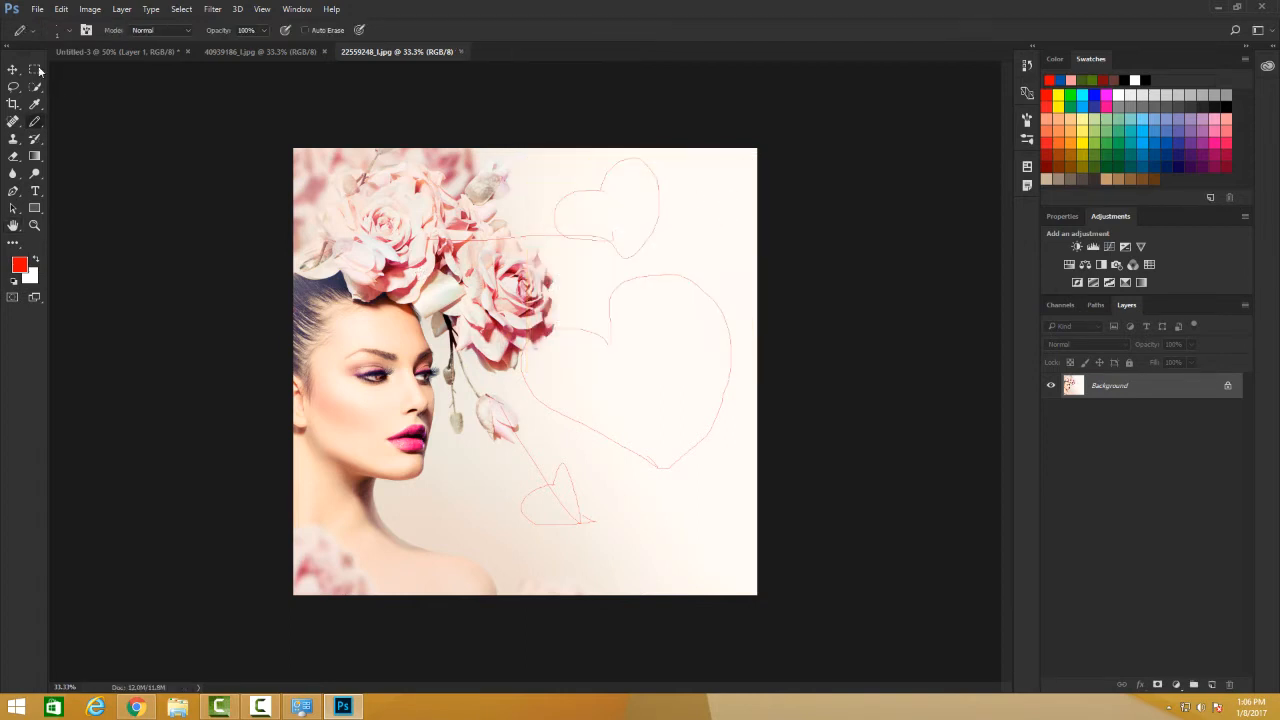
click(36, 8)
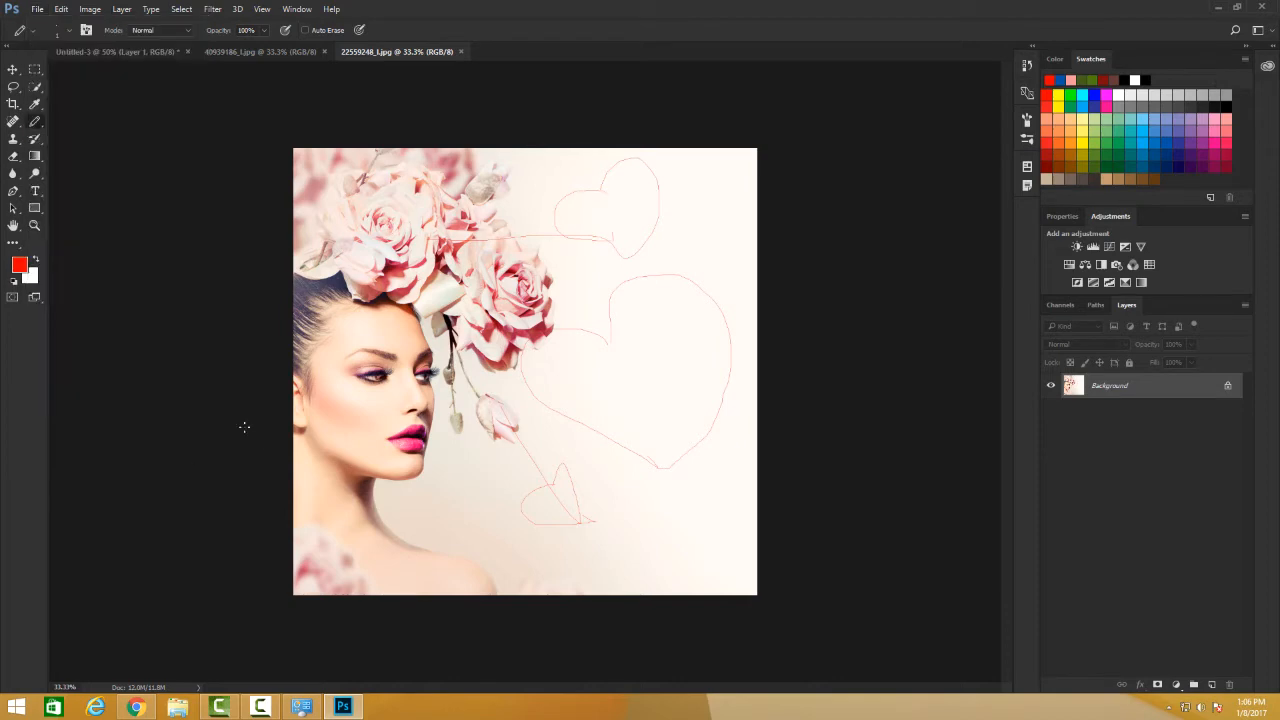
mouse_move(32, 8)
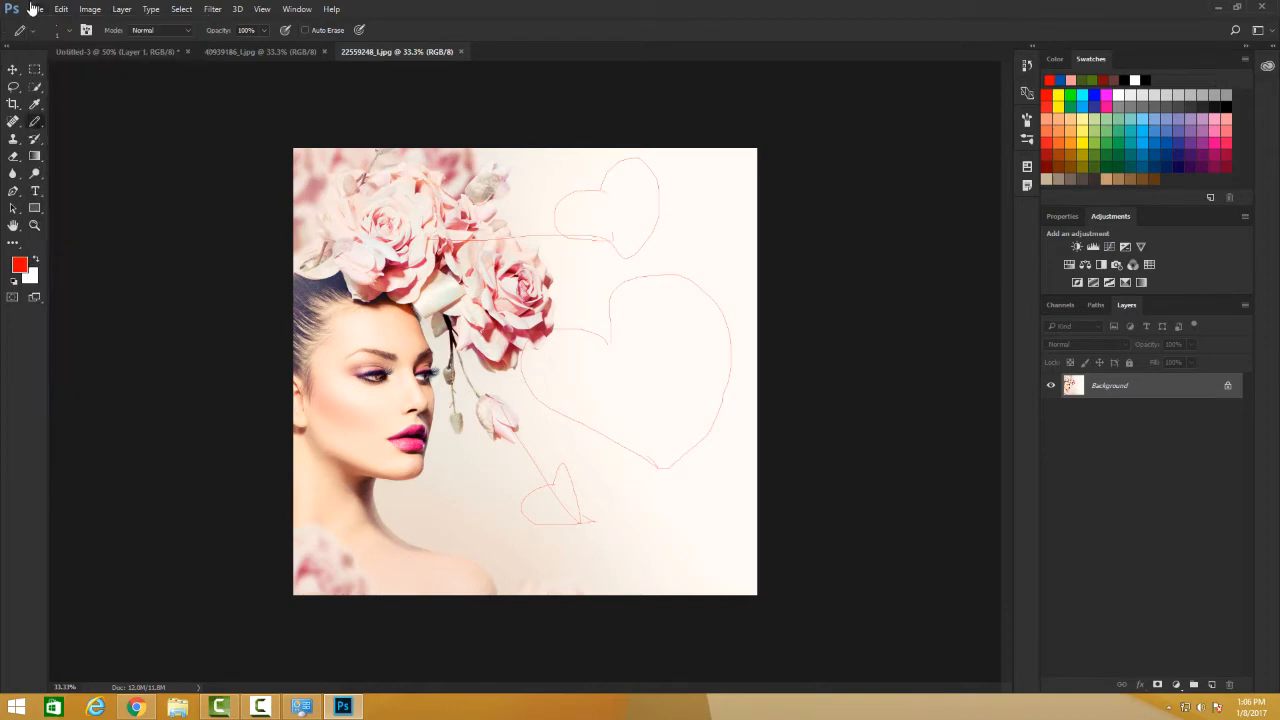
click(36, 8)
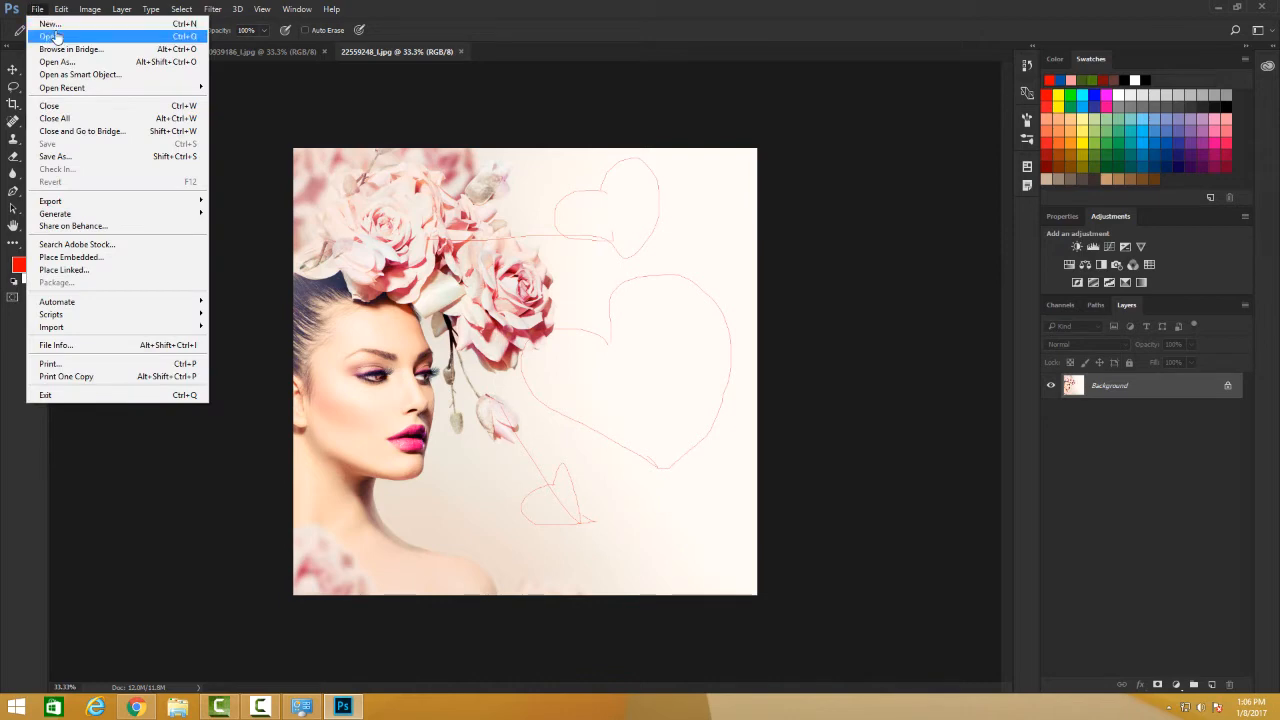
click(48, 36)
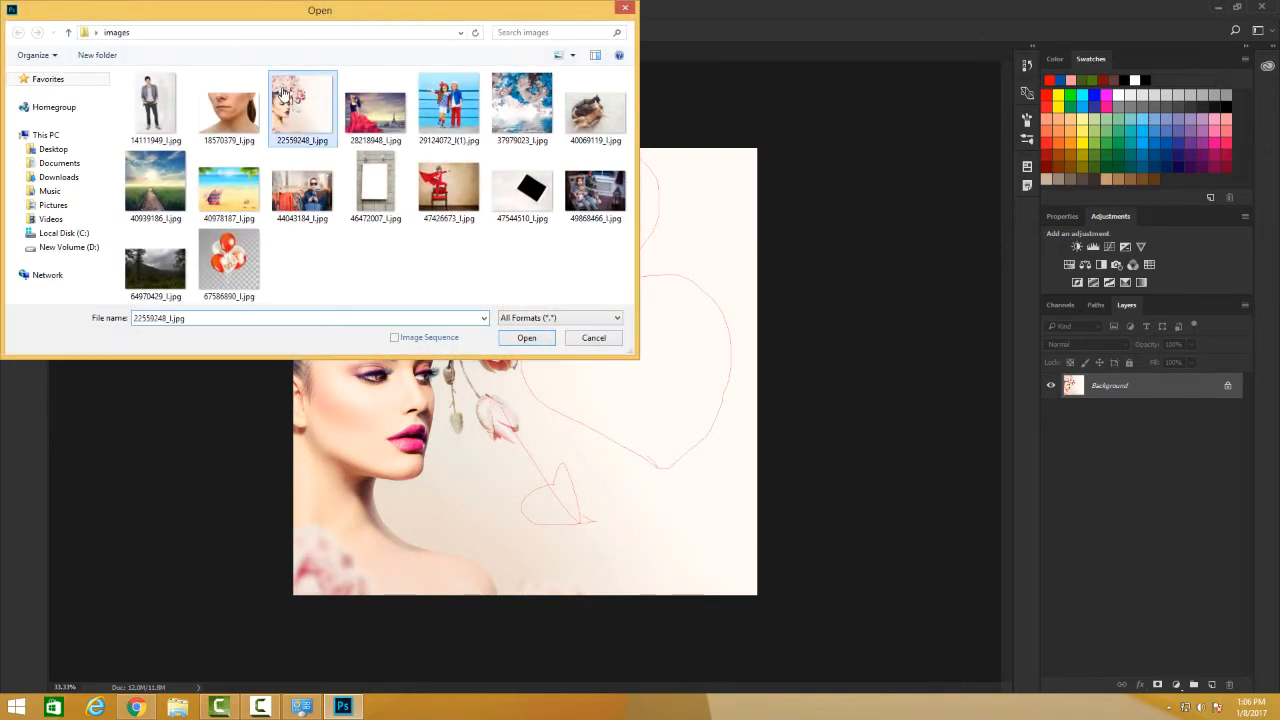
click(526, 336)
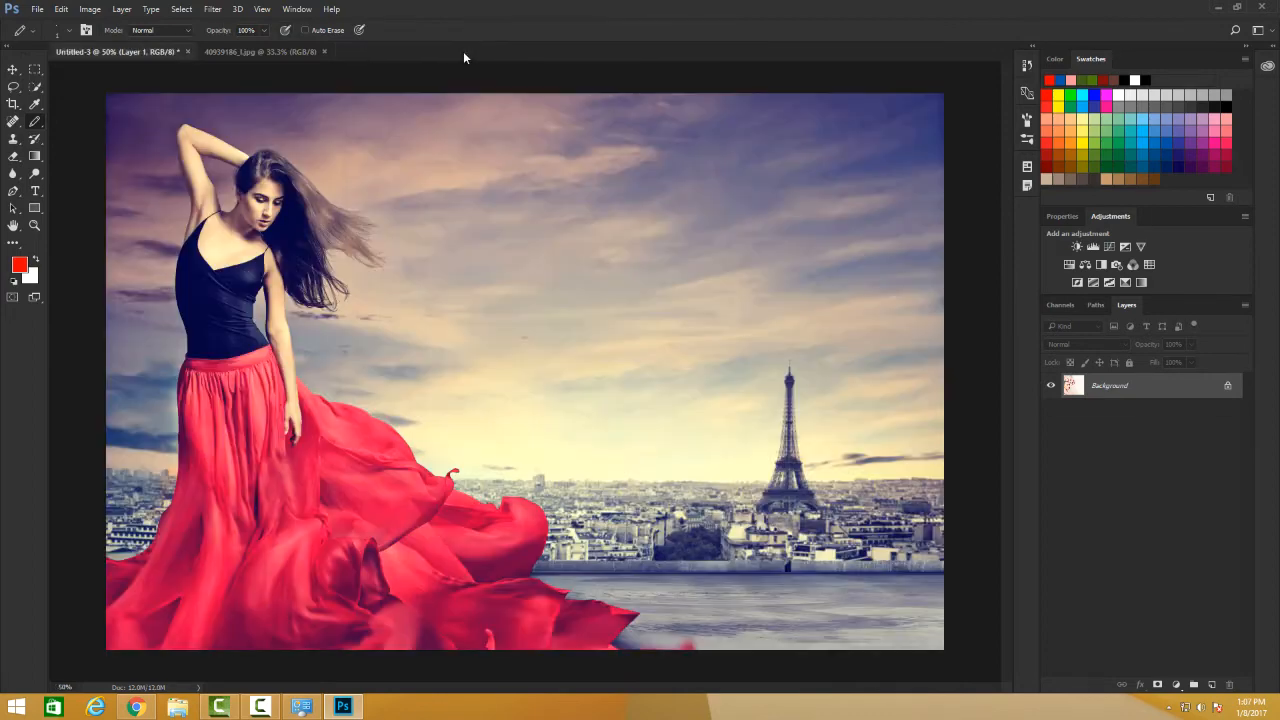
click(60, 8)
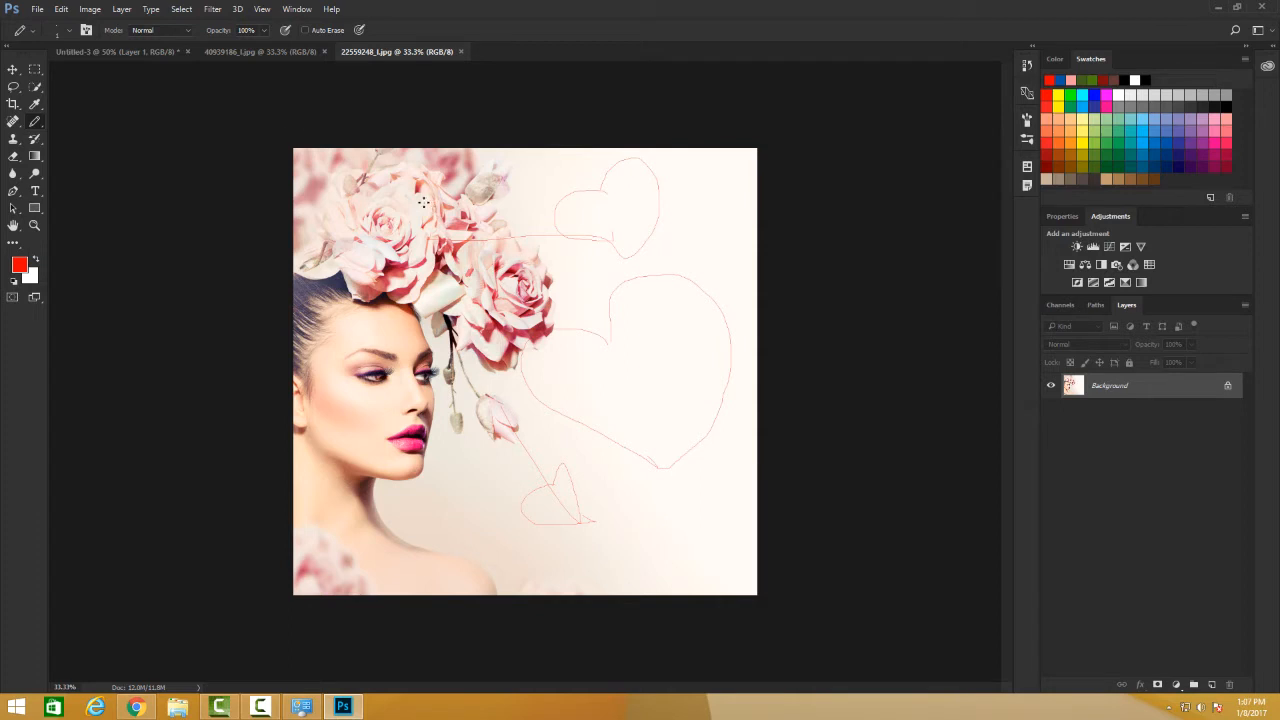
mouse_move(488, 232)
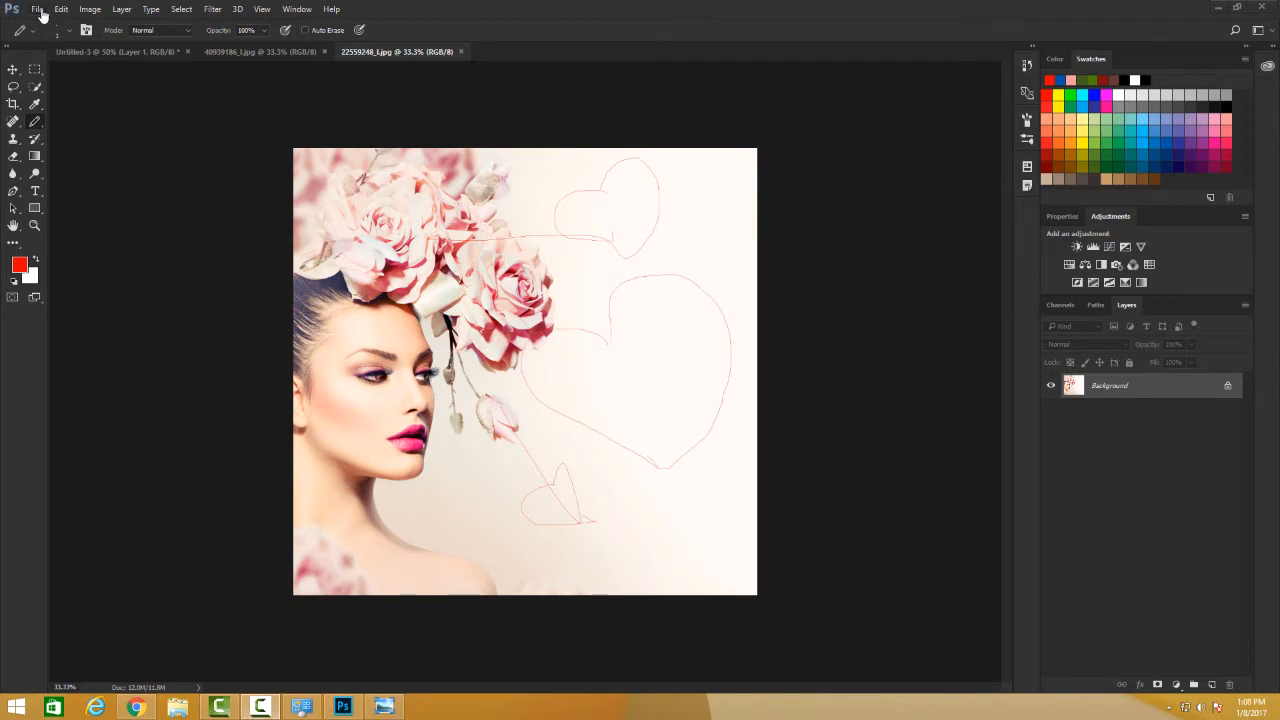
mouse_move(30, 8)
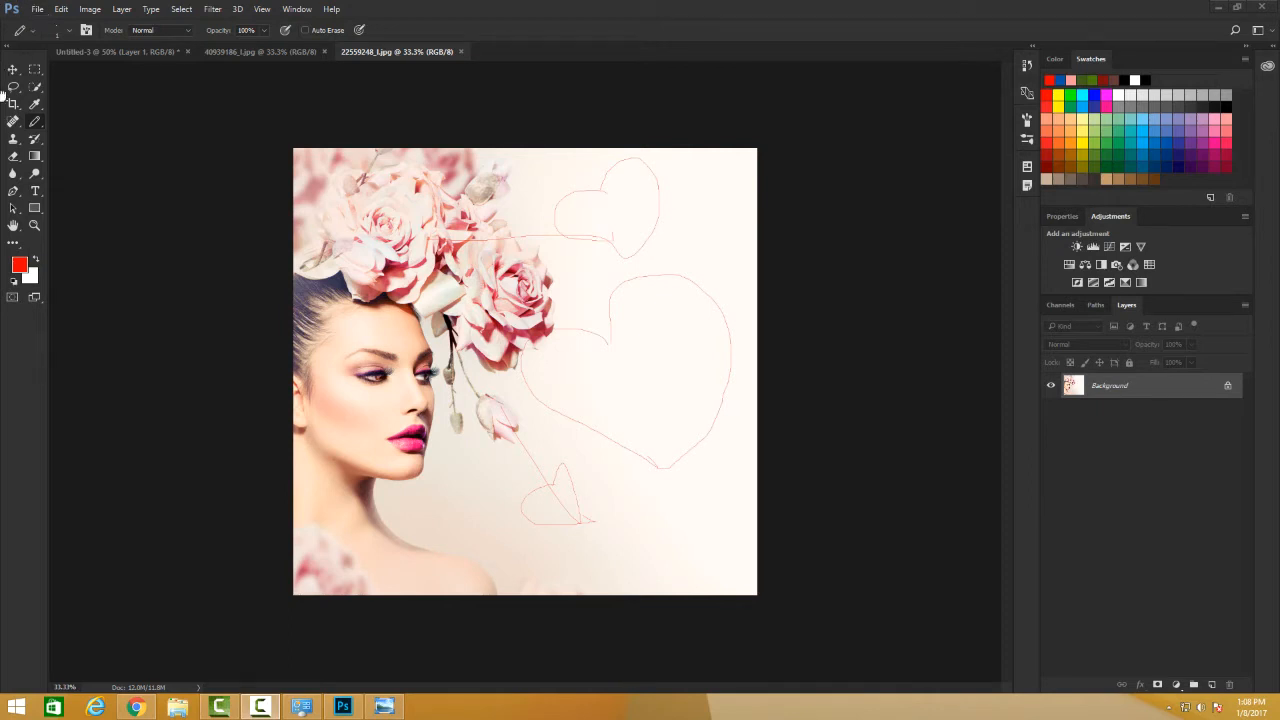
Step: Bring up the Open dialog from the File menu, then cancel it without choosing a file
click(36, 8)
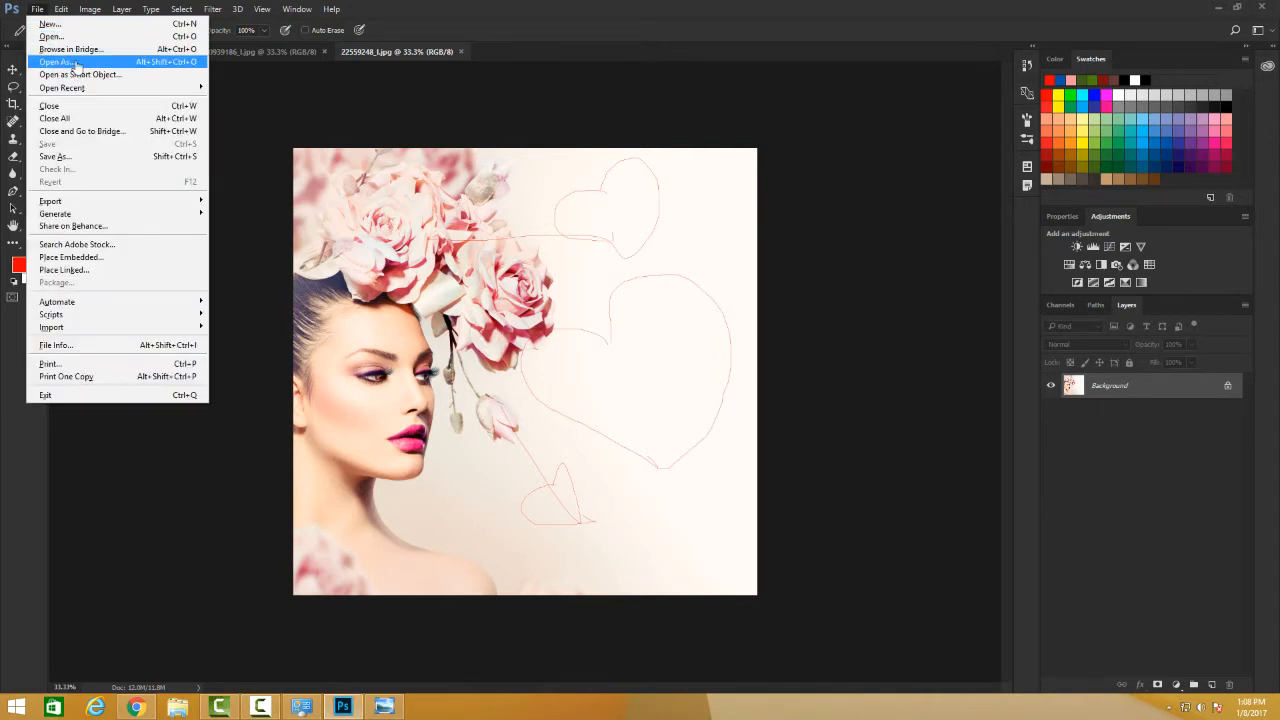
click(50, 36)
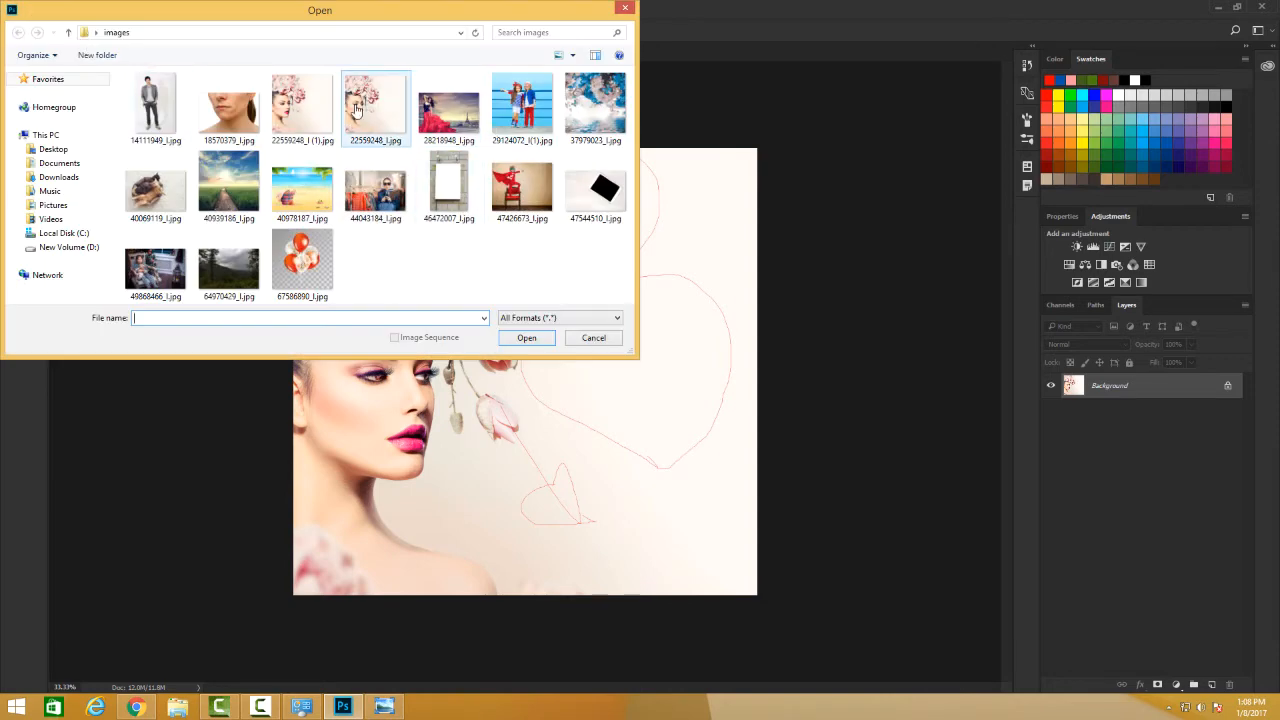
click(526, 336)
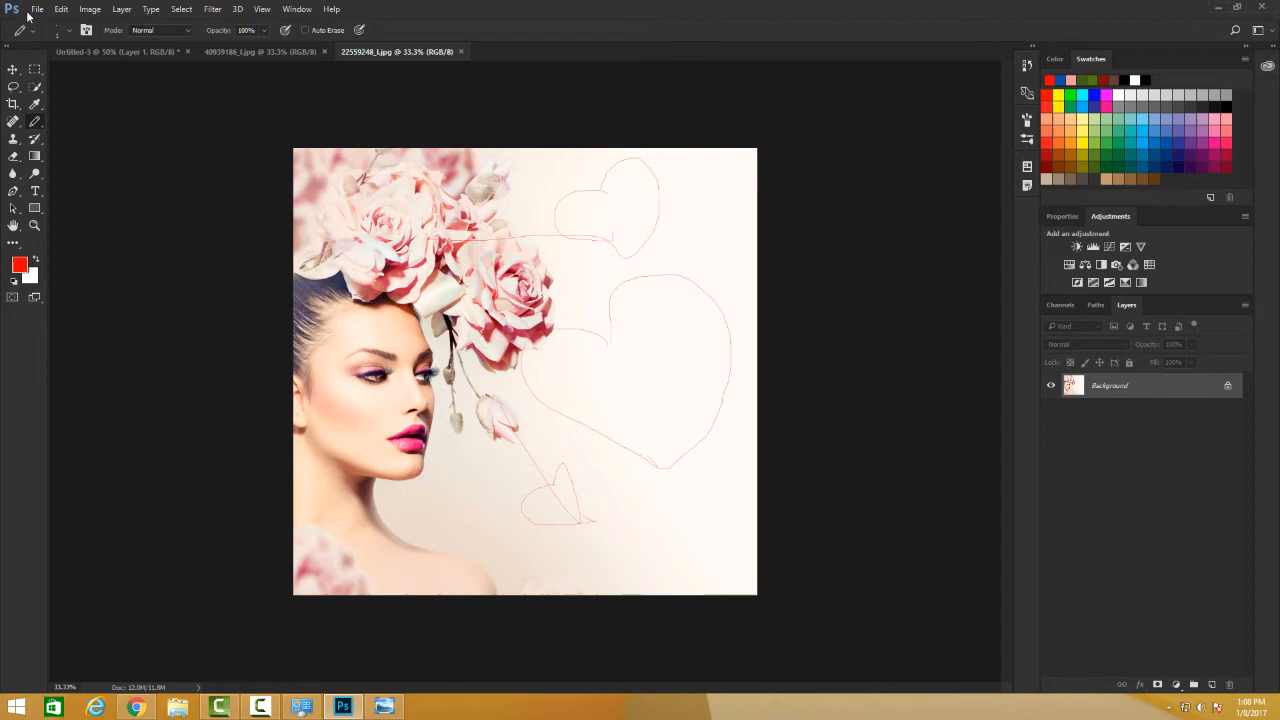
Step: Open the clean copy of the rose portrait from the images folder as a new document
click(36, 8)
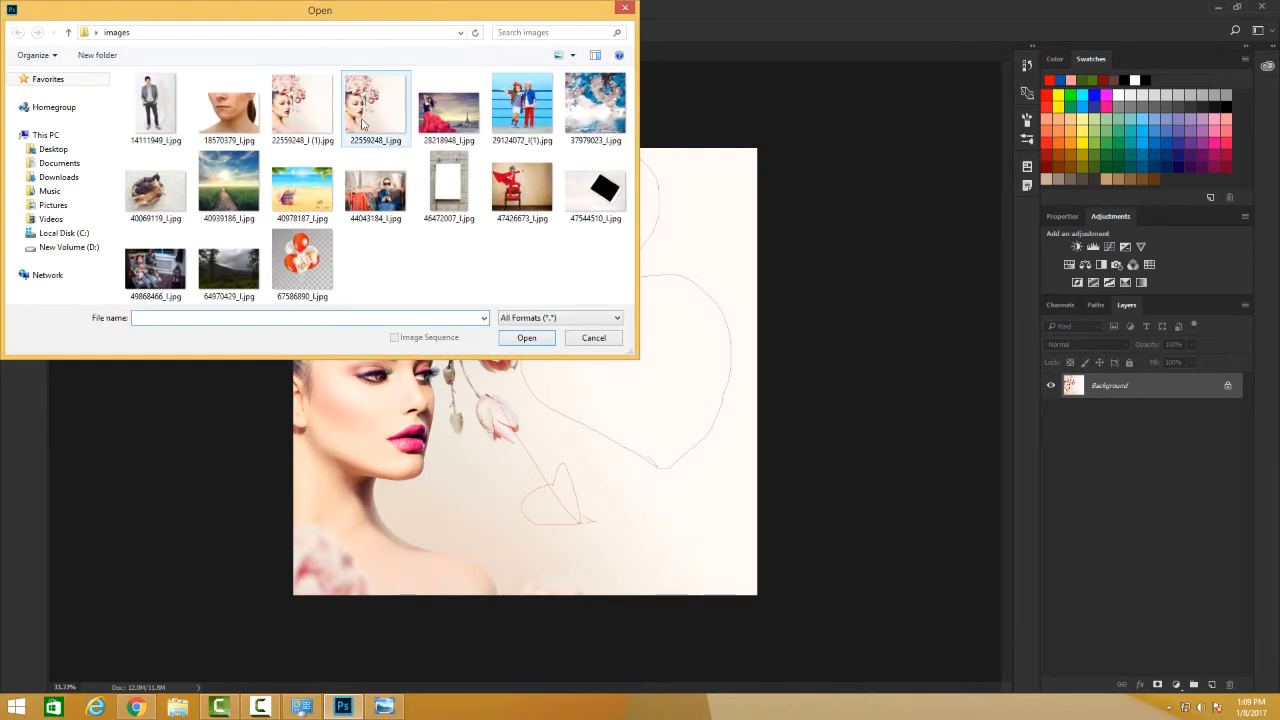
click(302, 104)
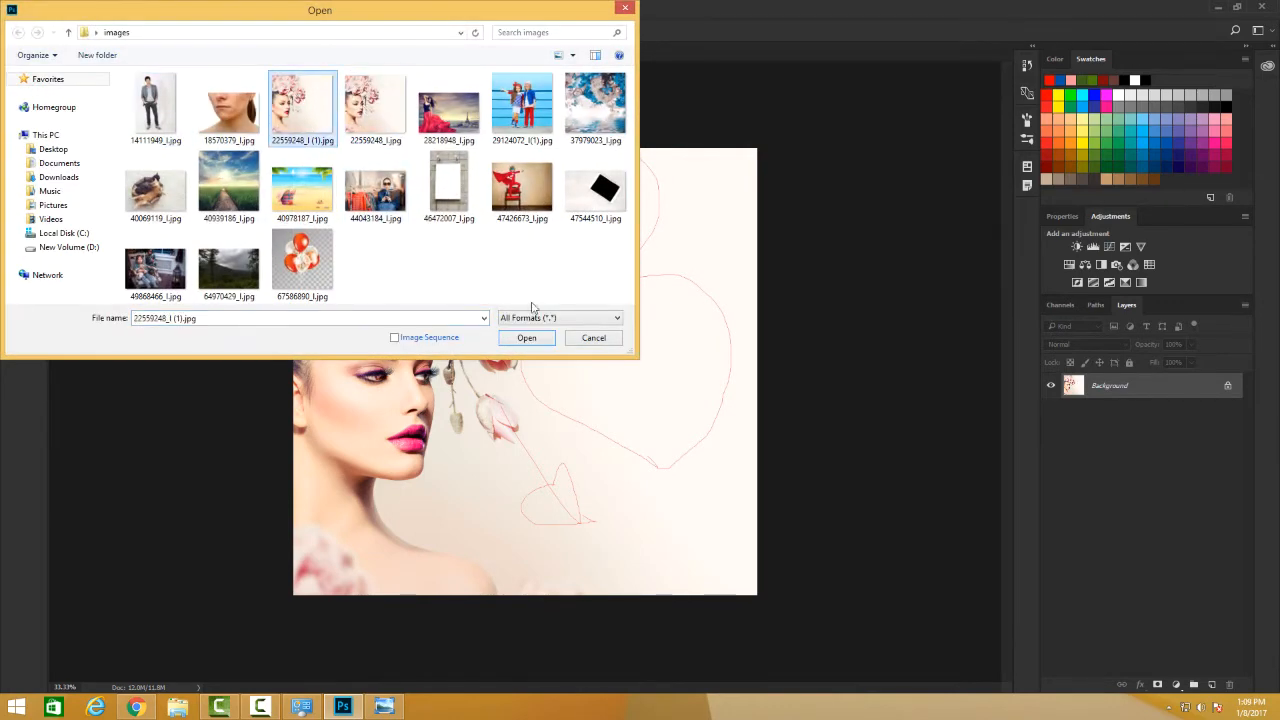
click(526, 336)
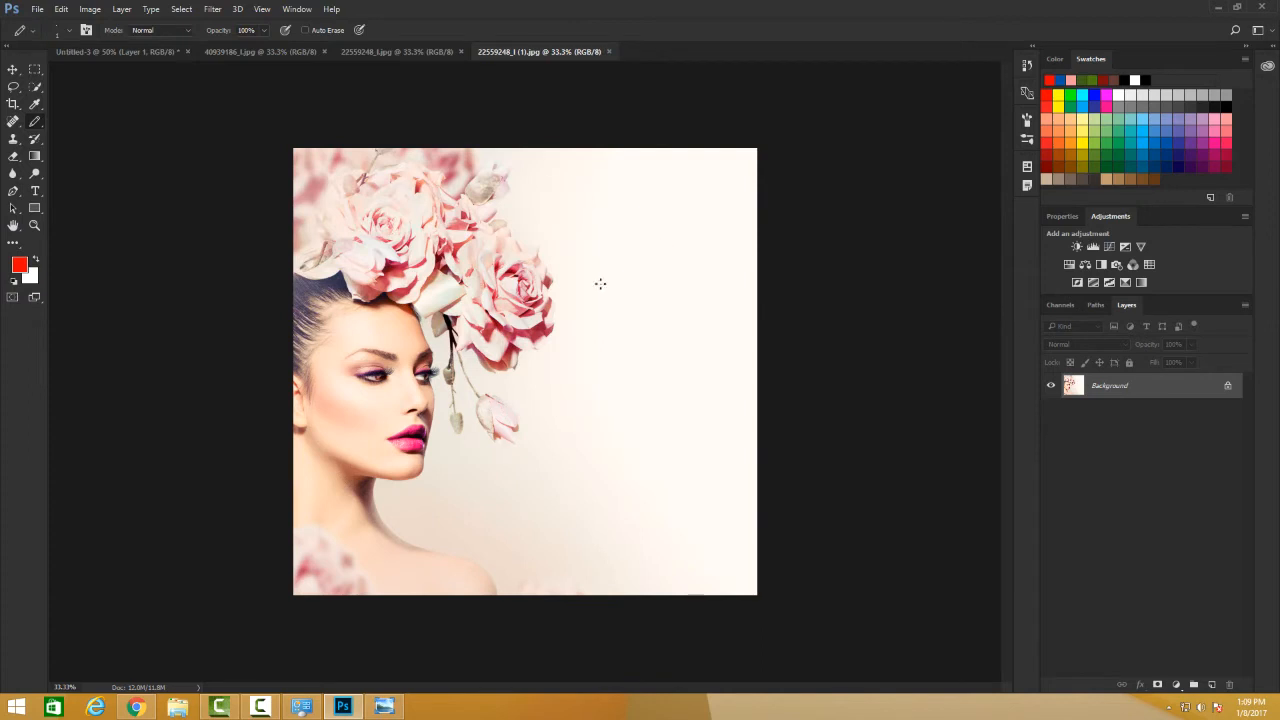
mouse_move(358, 206)
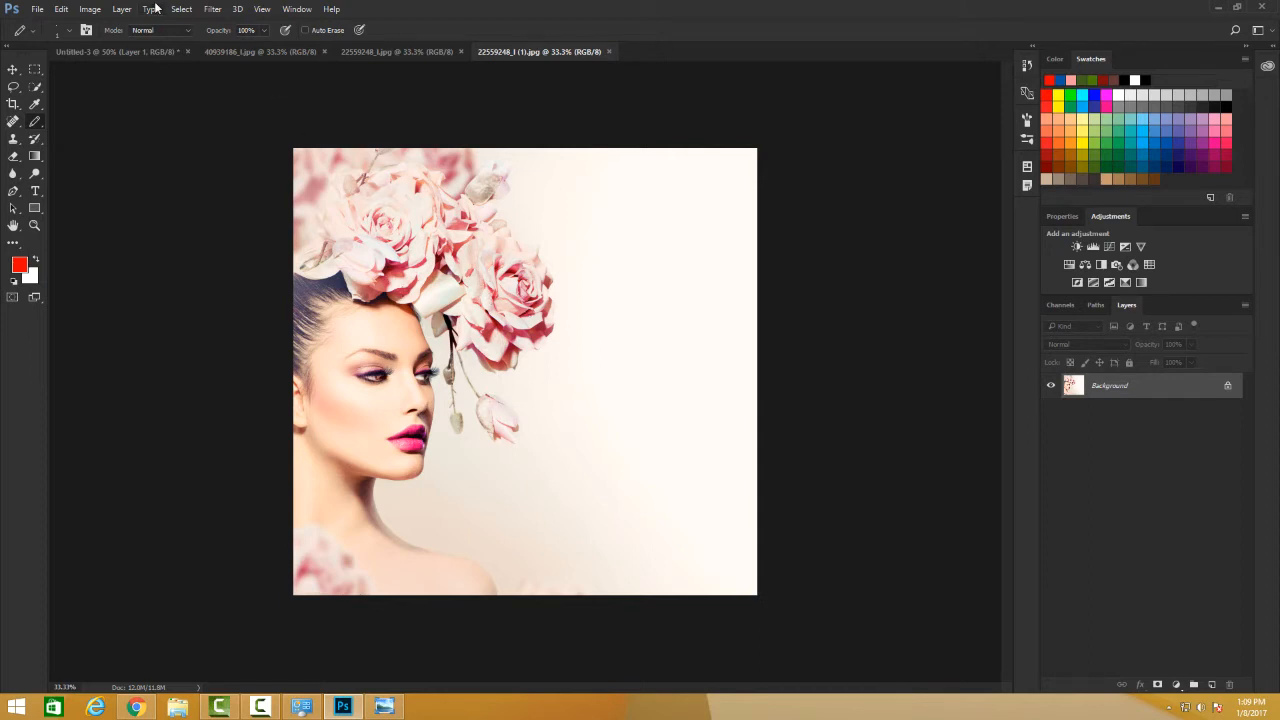
Step: Create a new empty Layer 1 above the Background and start choosing a foreground colour
click(120, 8)
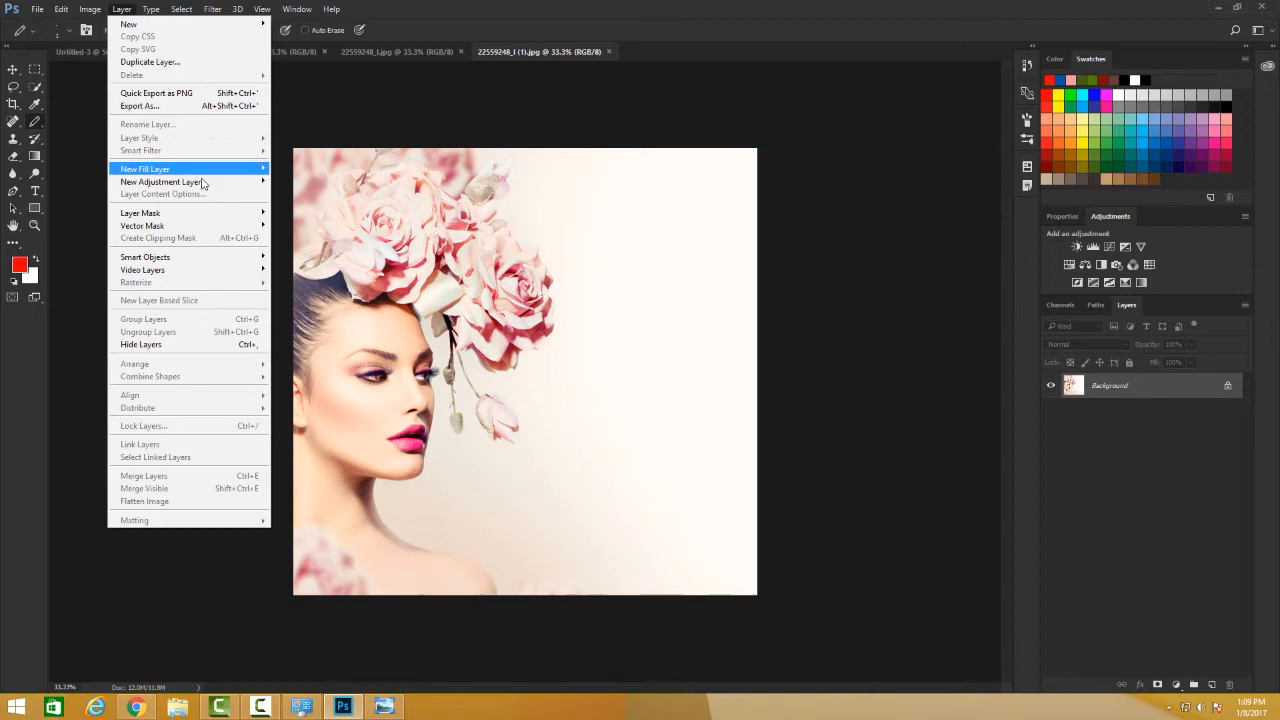
mouse_move(128, 24)
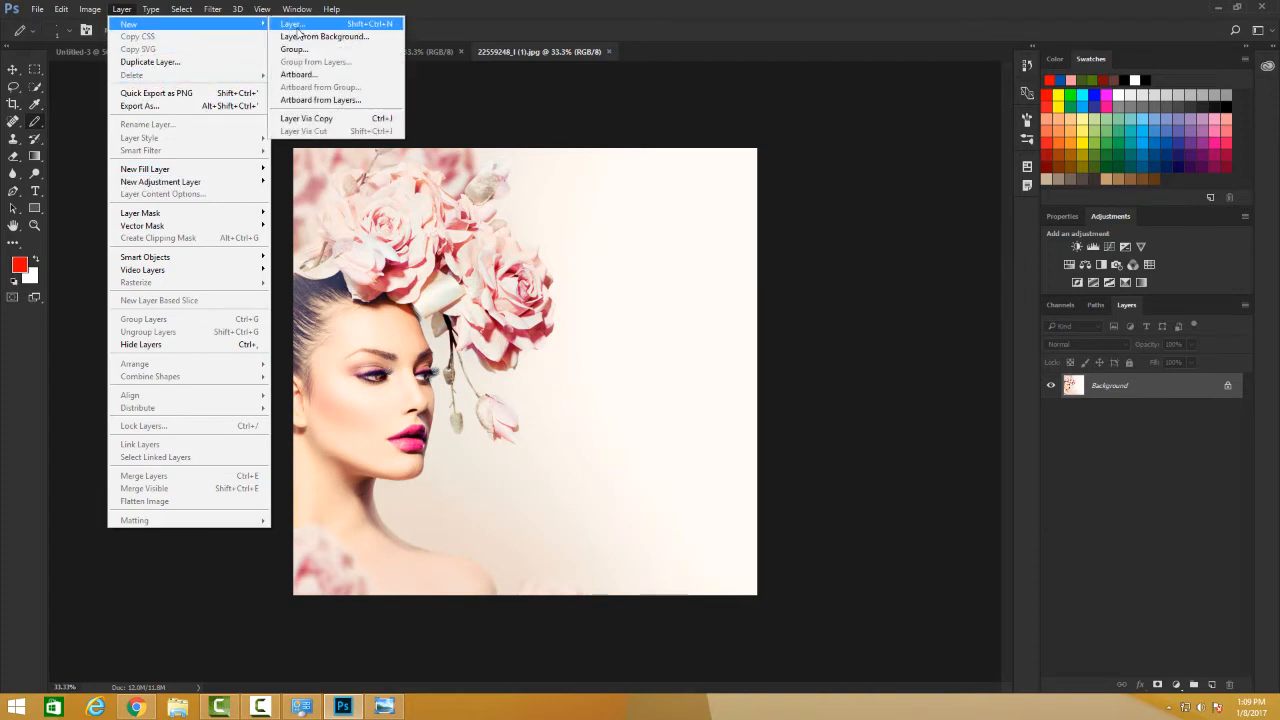
click(292, 24)
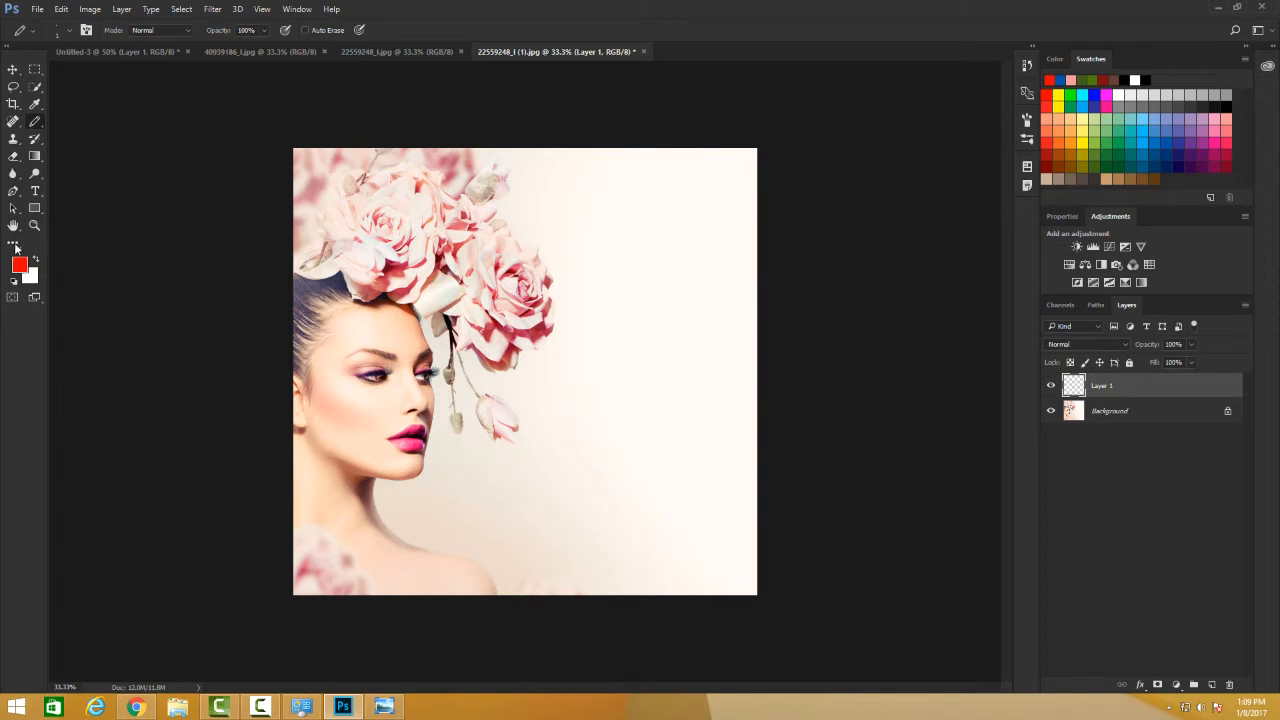
click(20, 264)
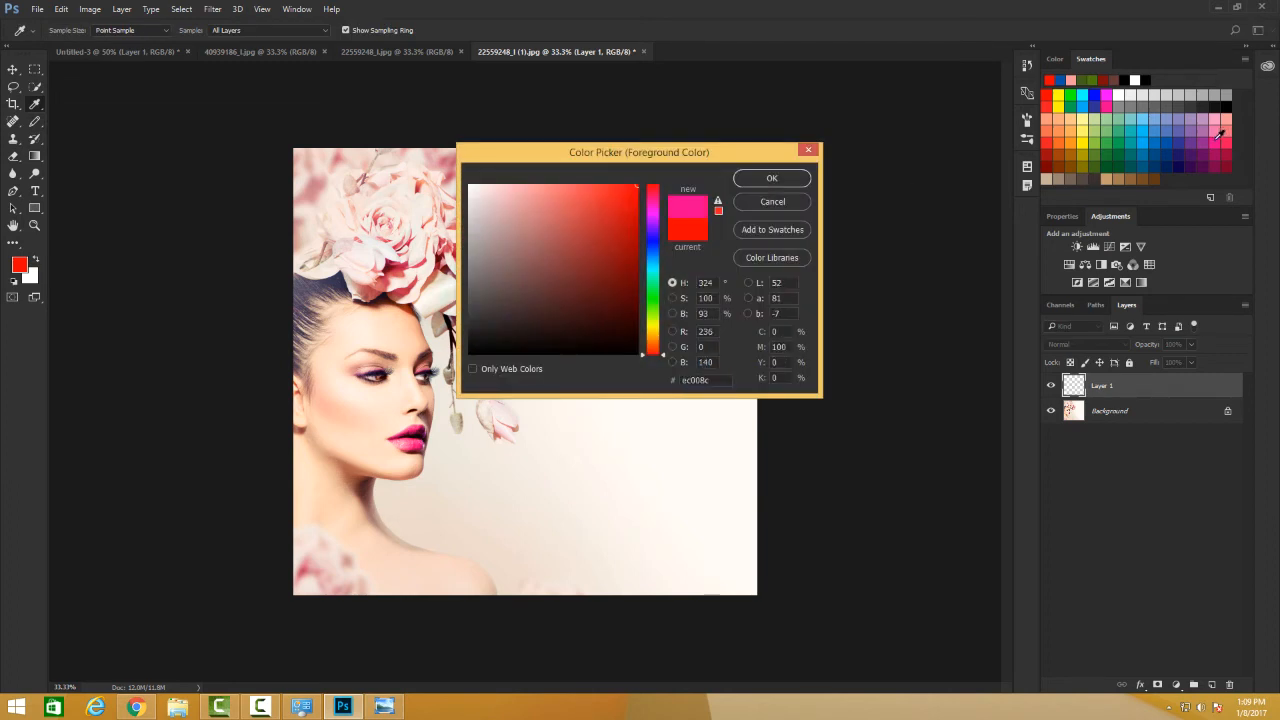
Step: Set a soft pink as the foreground colour and switch to the Brush tool
click(560, 194)
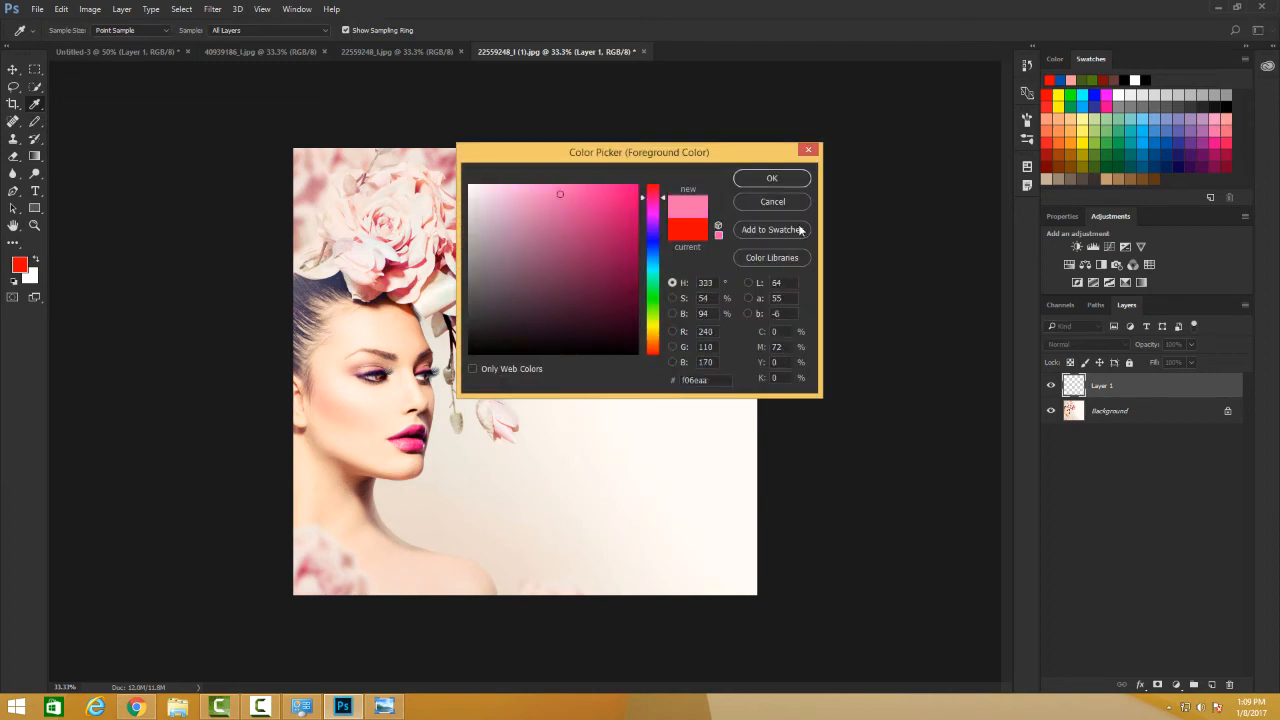
click(772, 178)
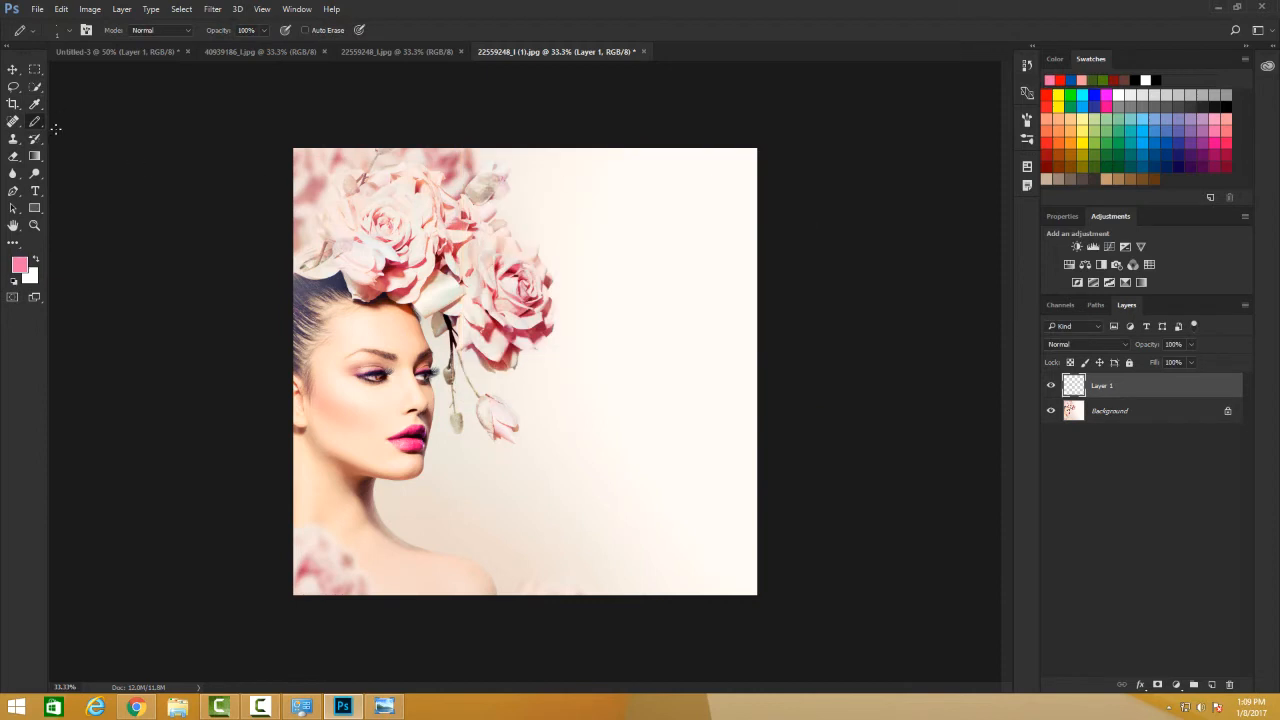
click(14, 140)
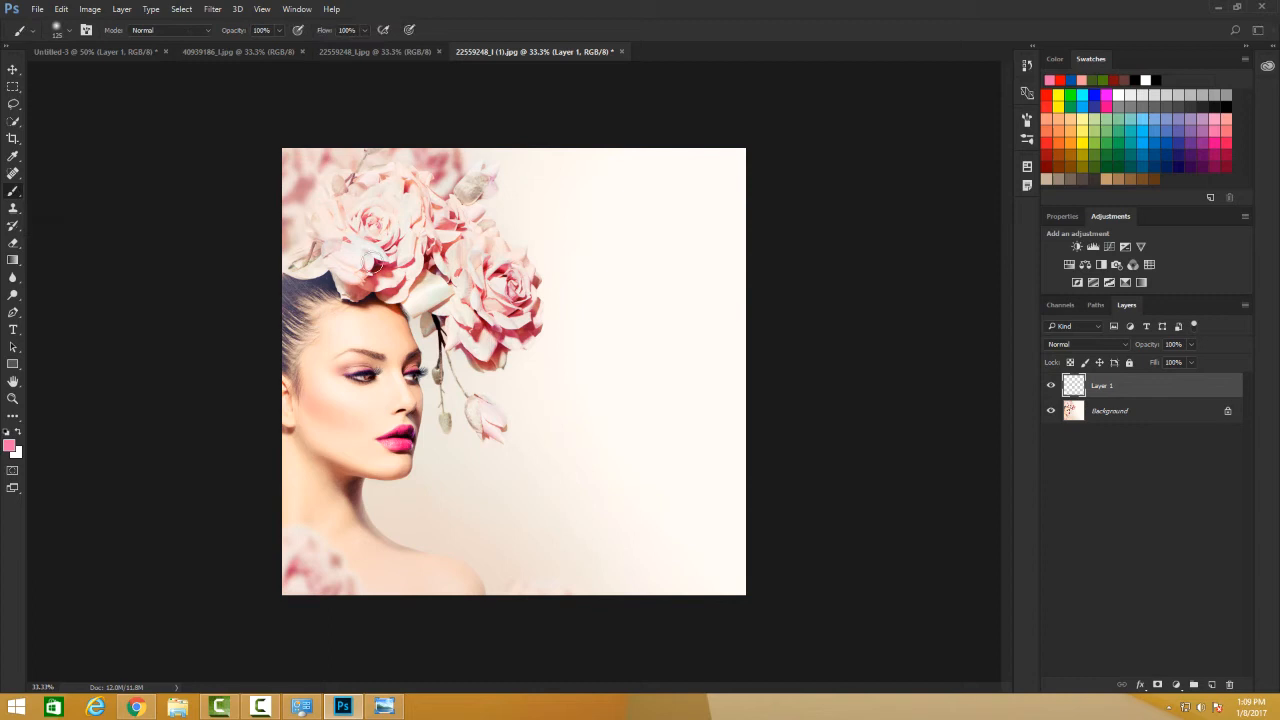
Step: Brush solid pink over the roses in the woman's hair on Layer 1 until they are covered
drag(376, 264, 296, 186)
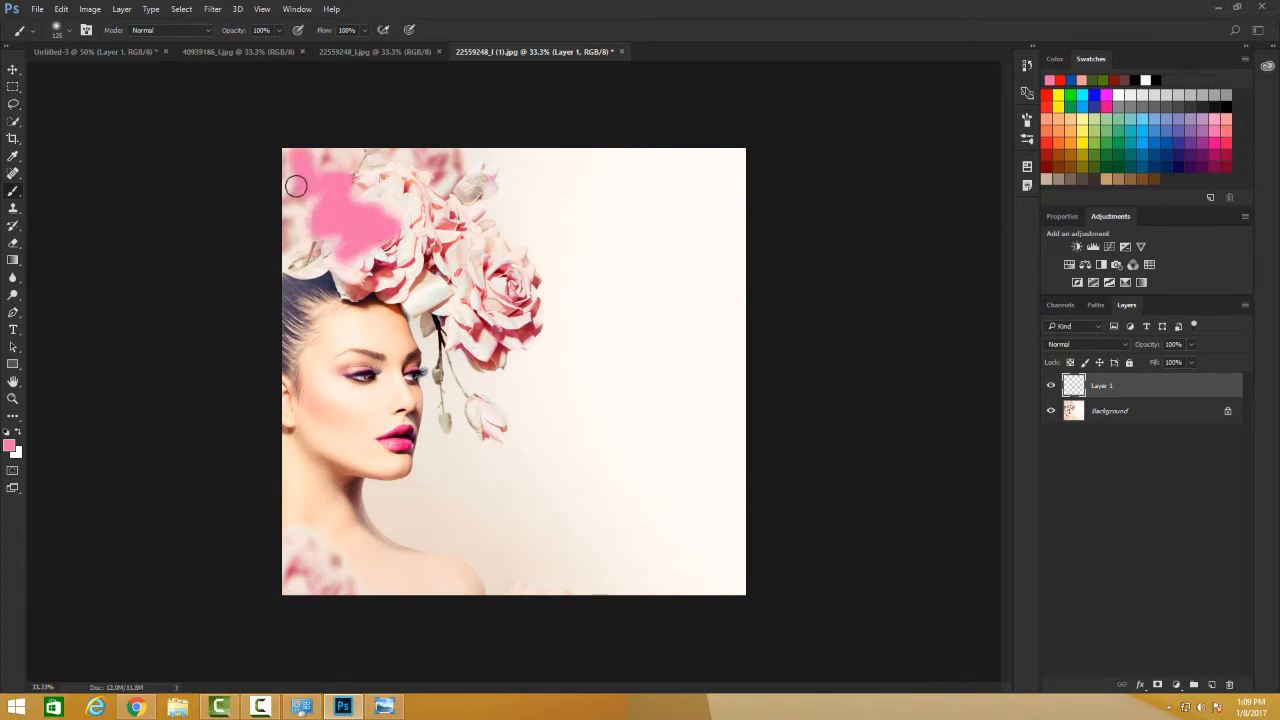
drag(296, 186, 336, 180)
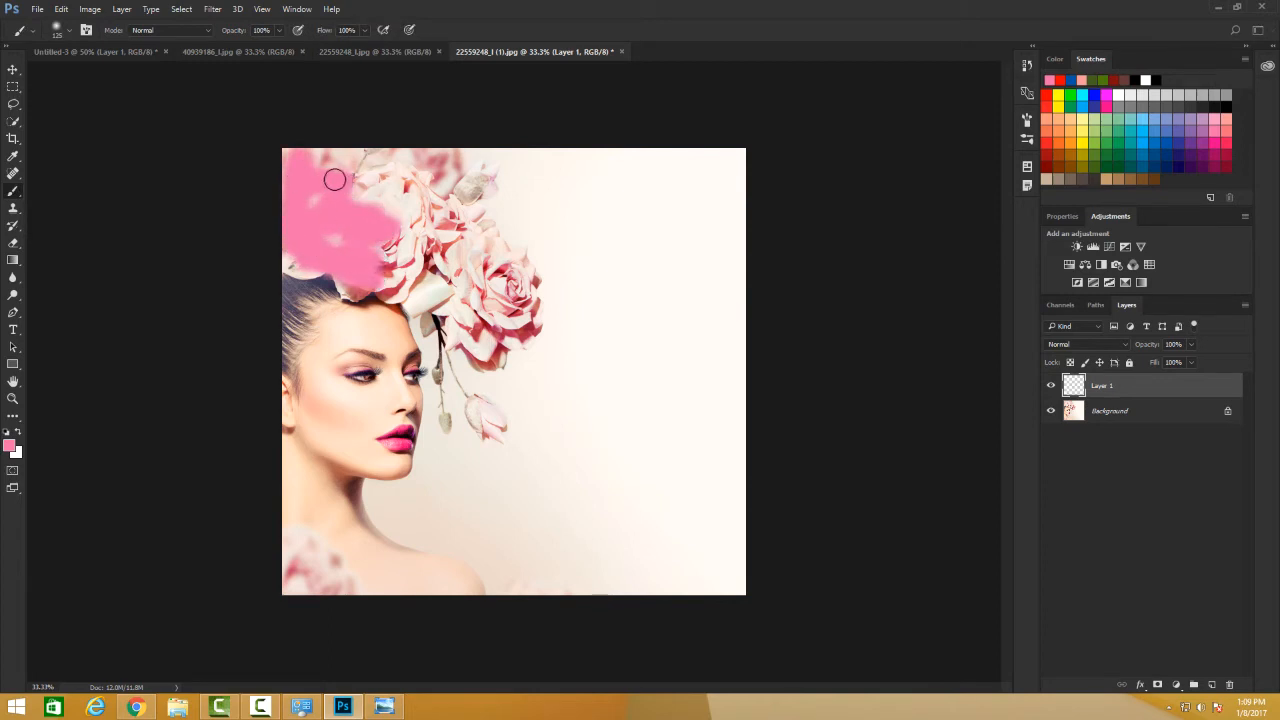
drag(336, 180, 404, 242)
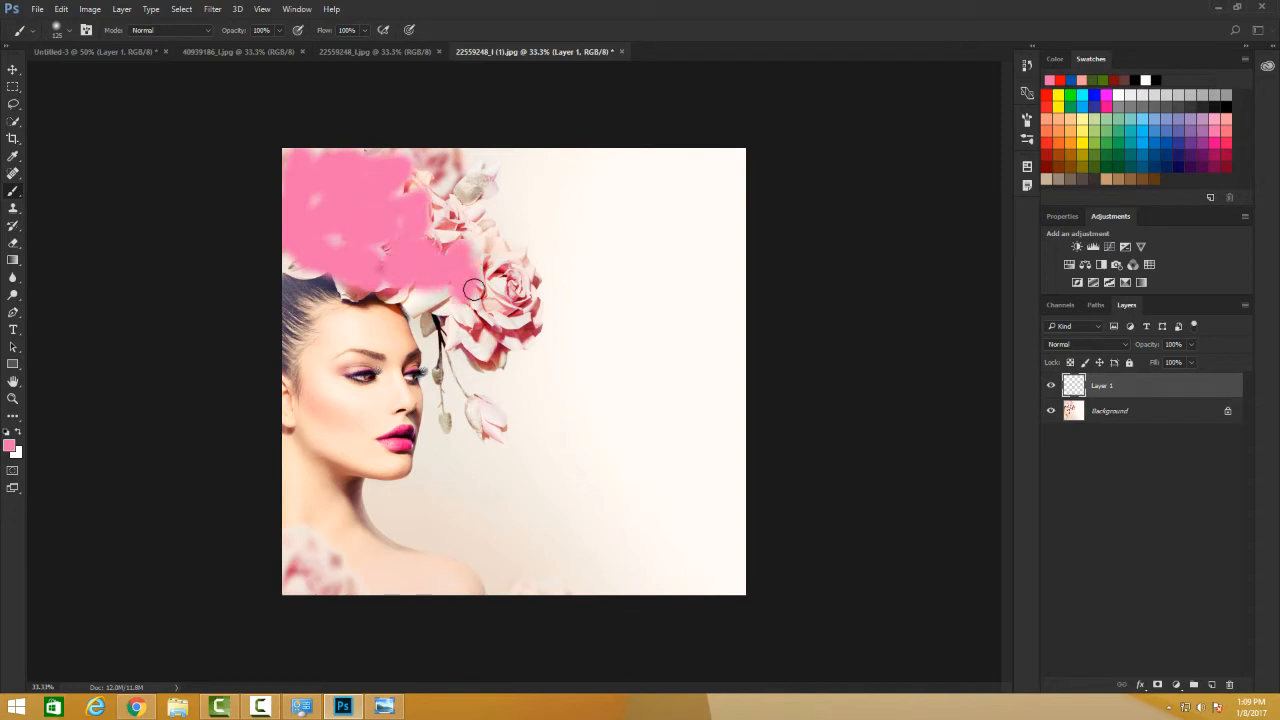
drag(476, 290, 484, 248)
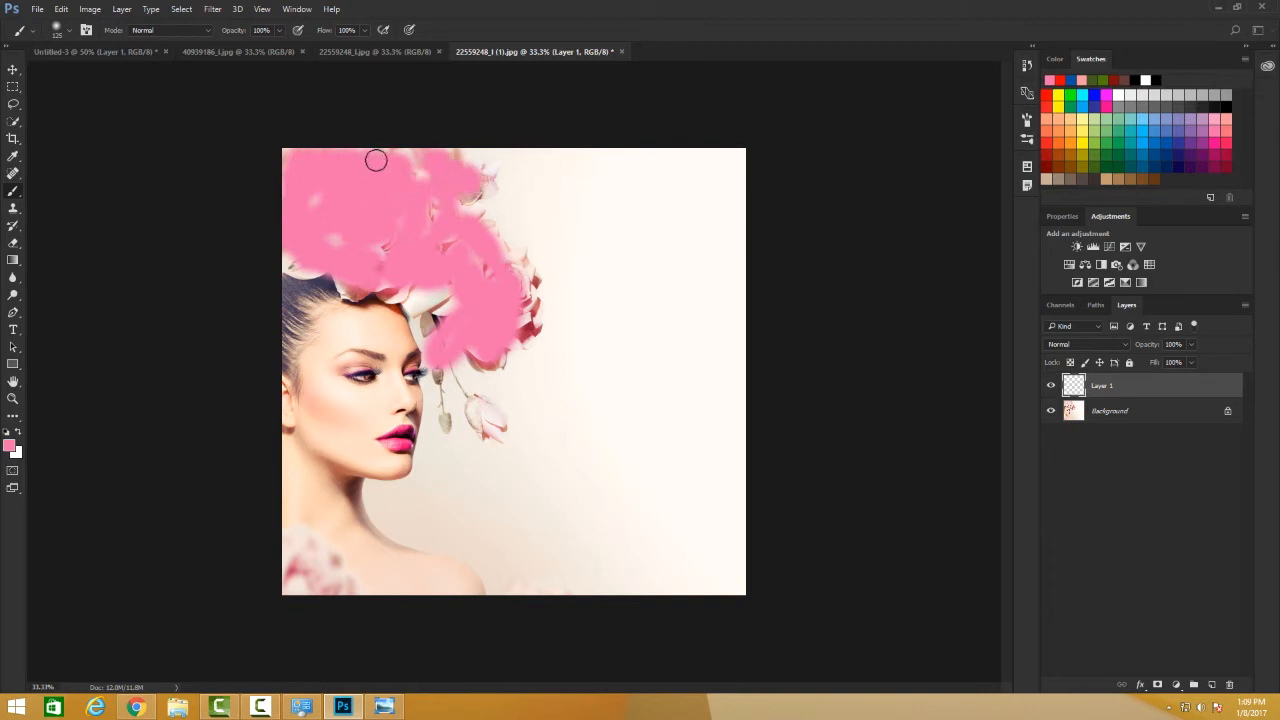
drag(376, 160, 432, 236)
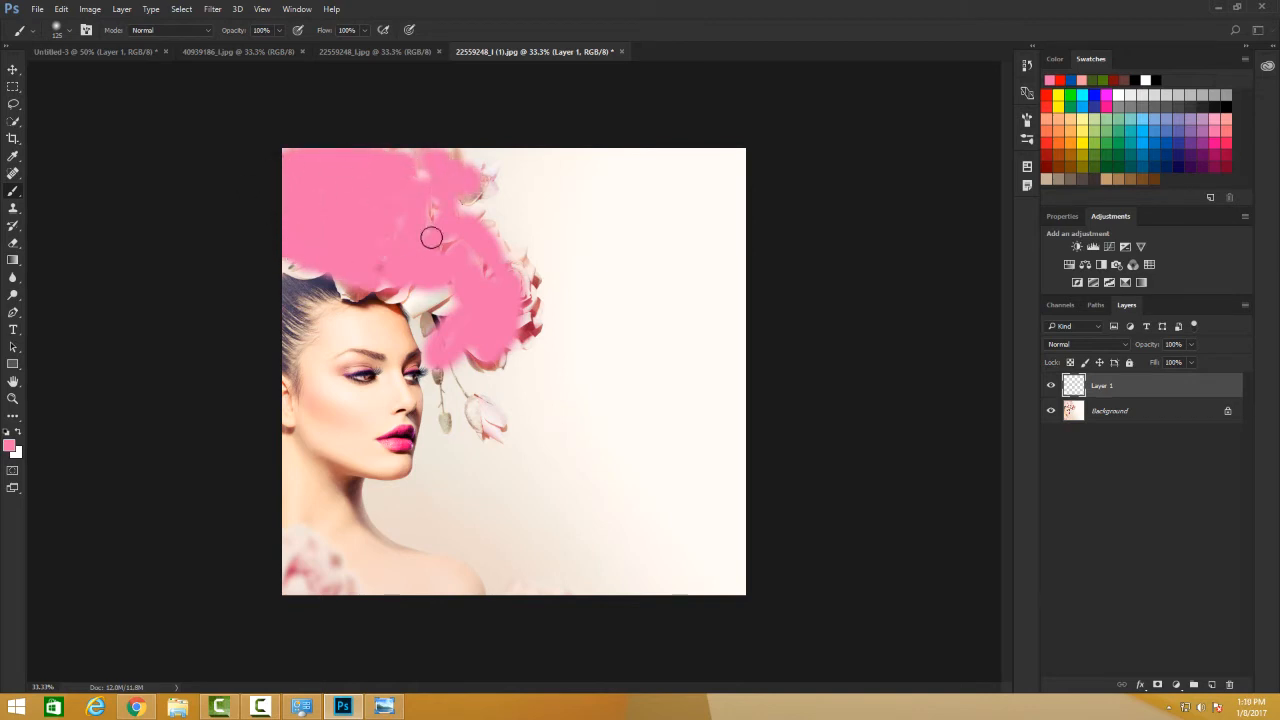
drag(430, 236, 488, 288)
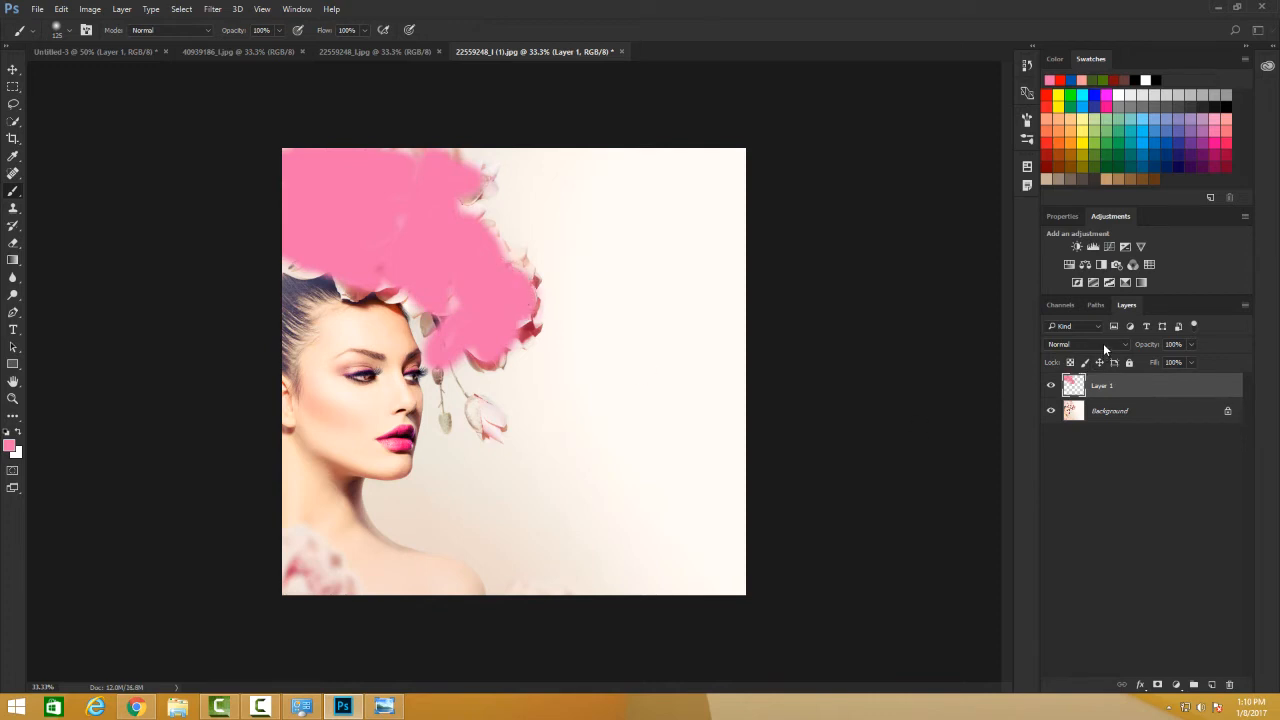
Step: Set Layer 1's blend mode to Soft Light so the roses show through pink-tinted
click(1084, 344)
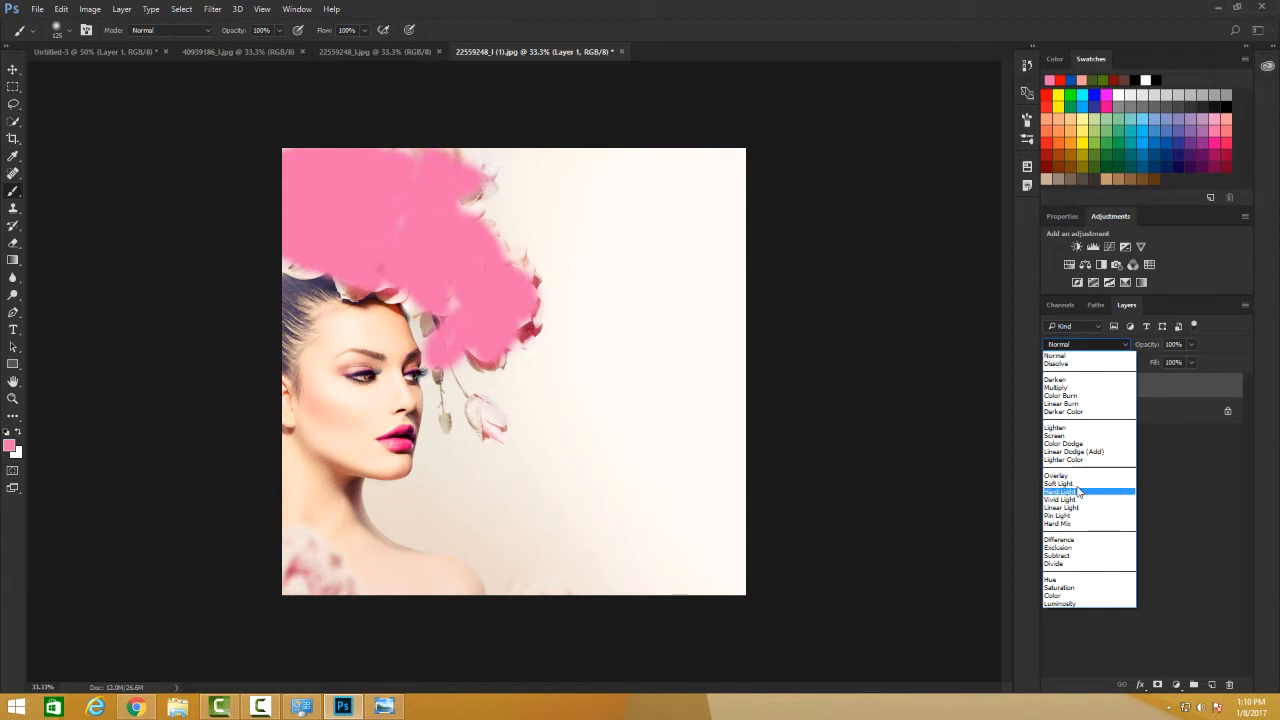
click(1058, 482)
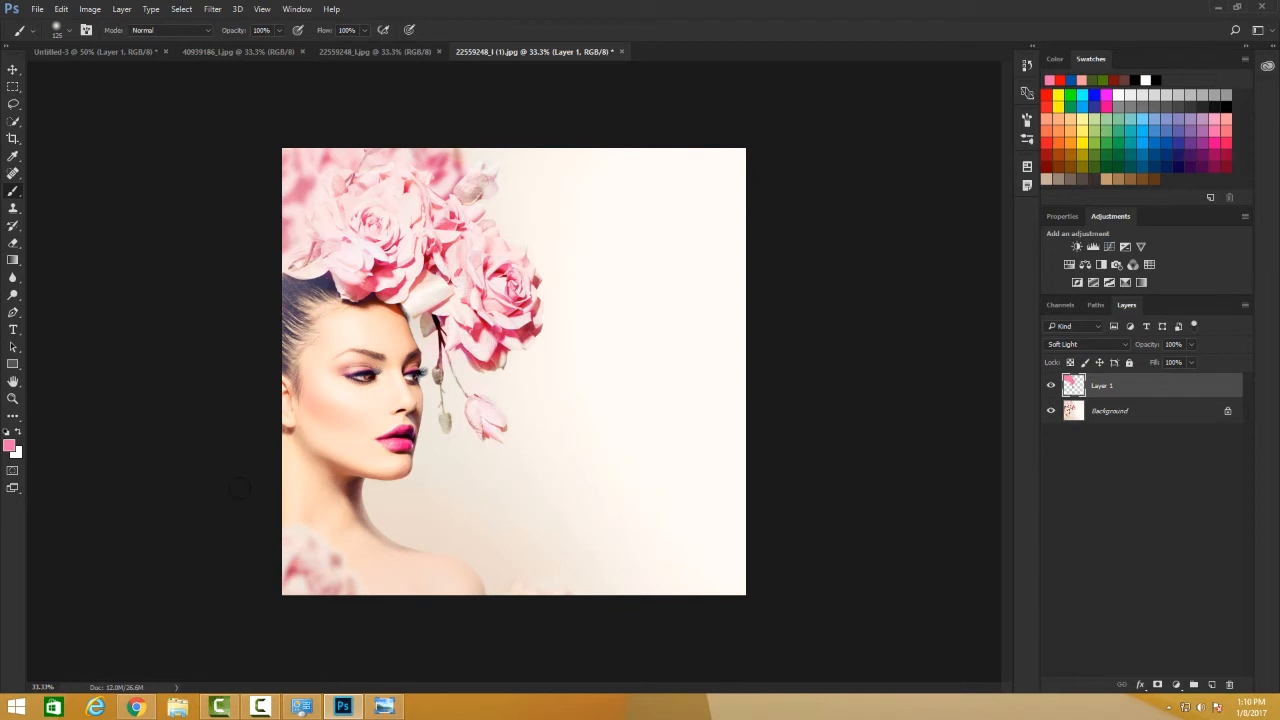
click(1052, 384)
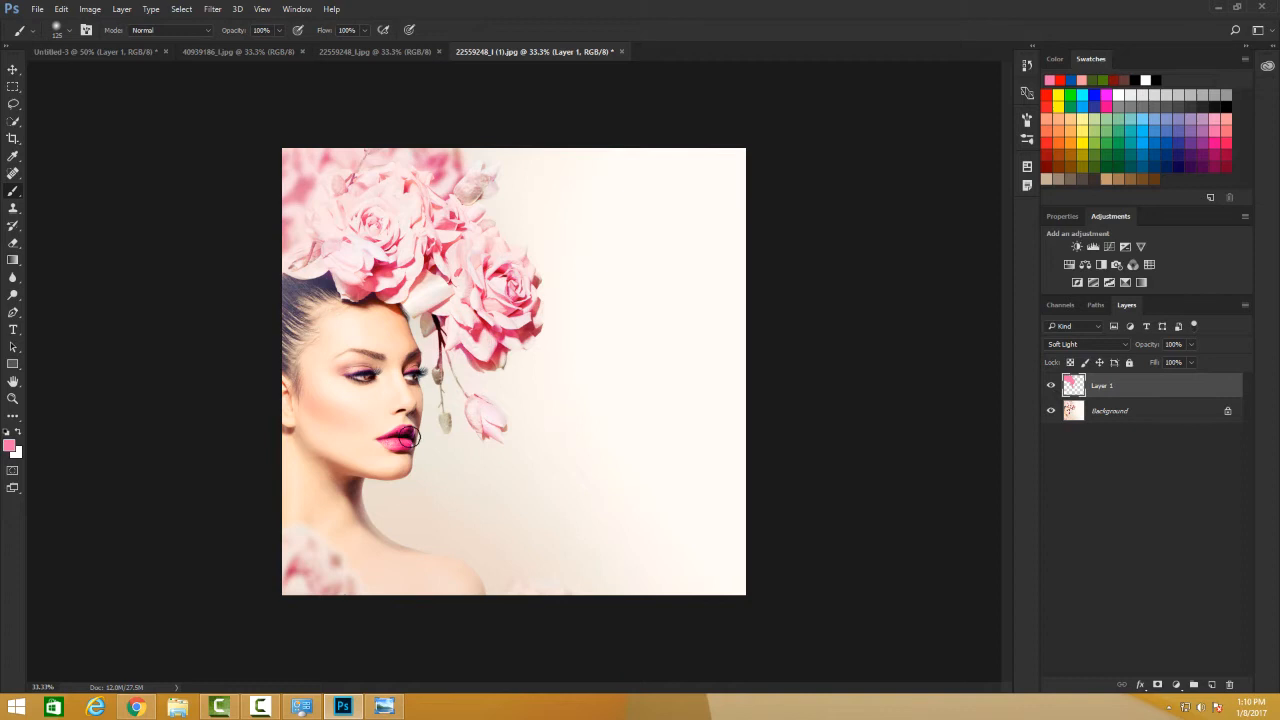
click(8, 448)
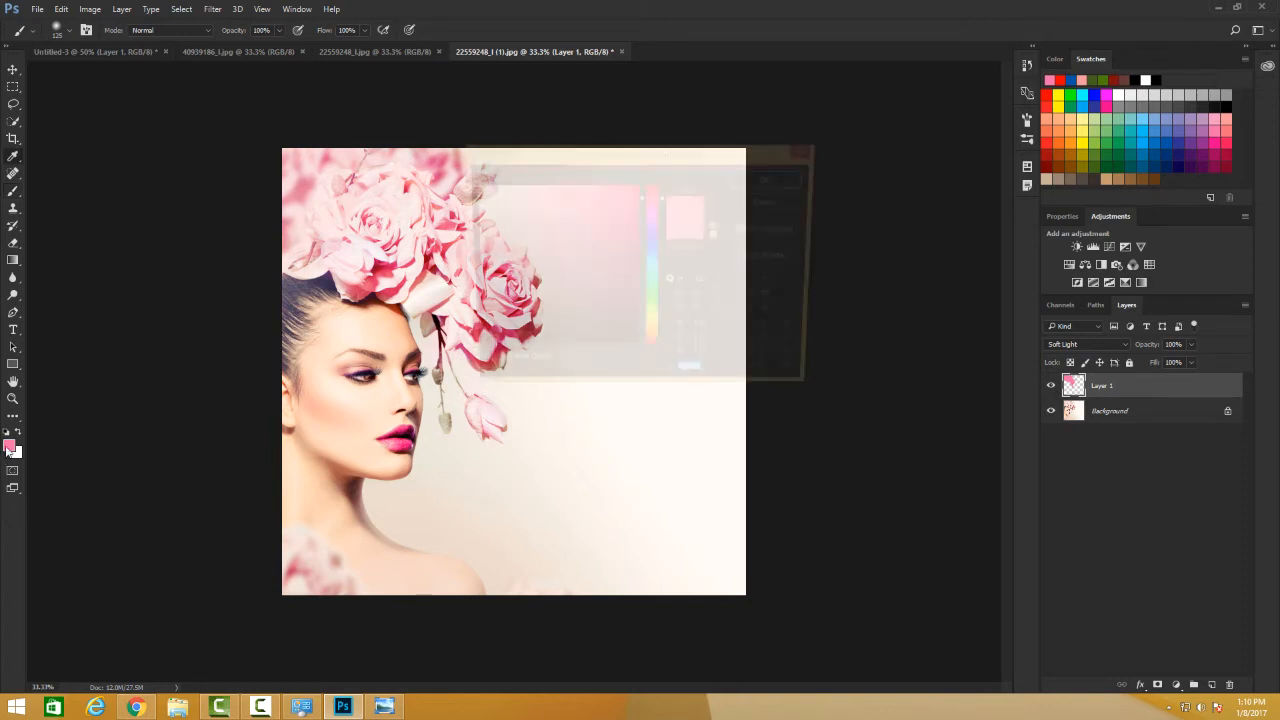
Step: Pick red in the Color Picker and confirm it as the painting colour
click(12, 448)
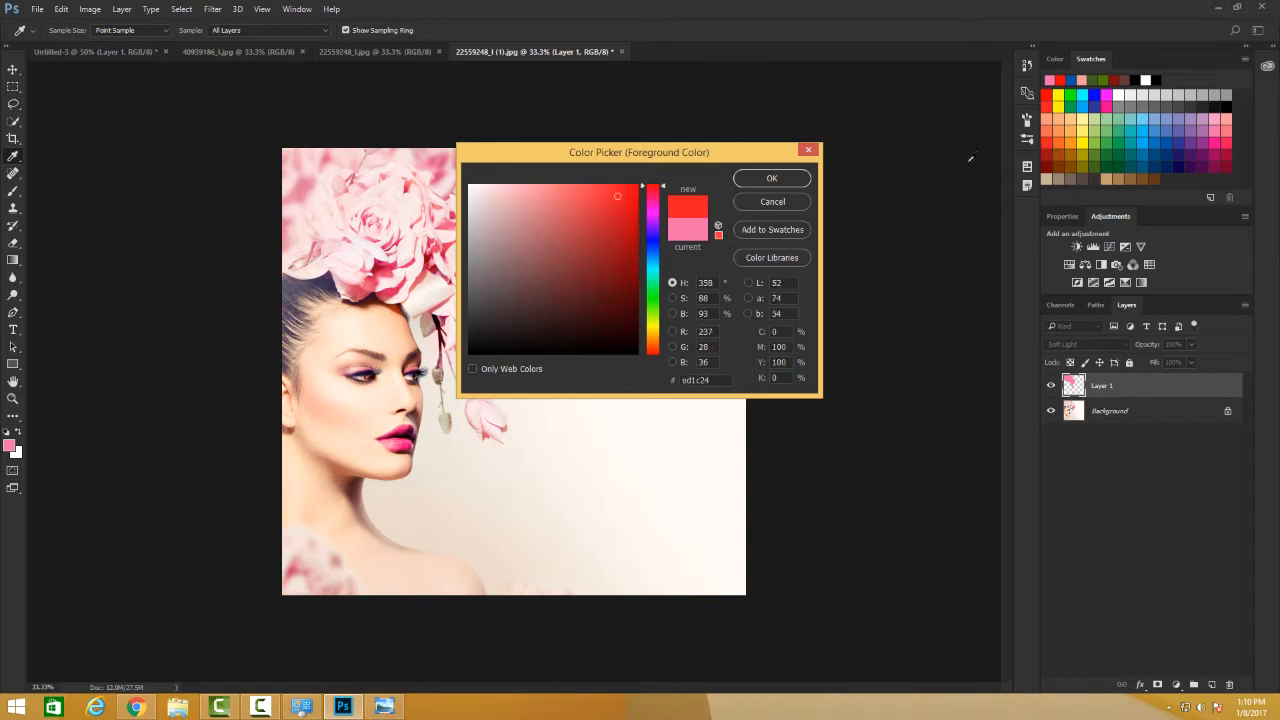
click(772, 178)
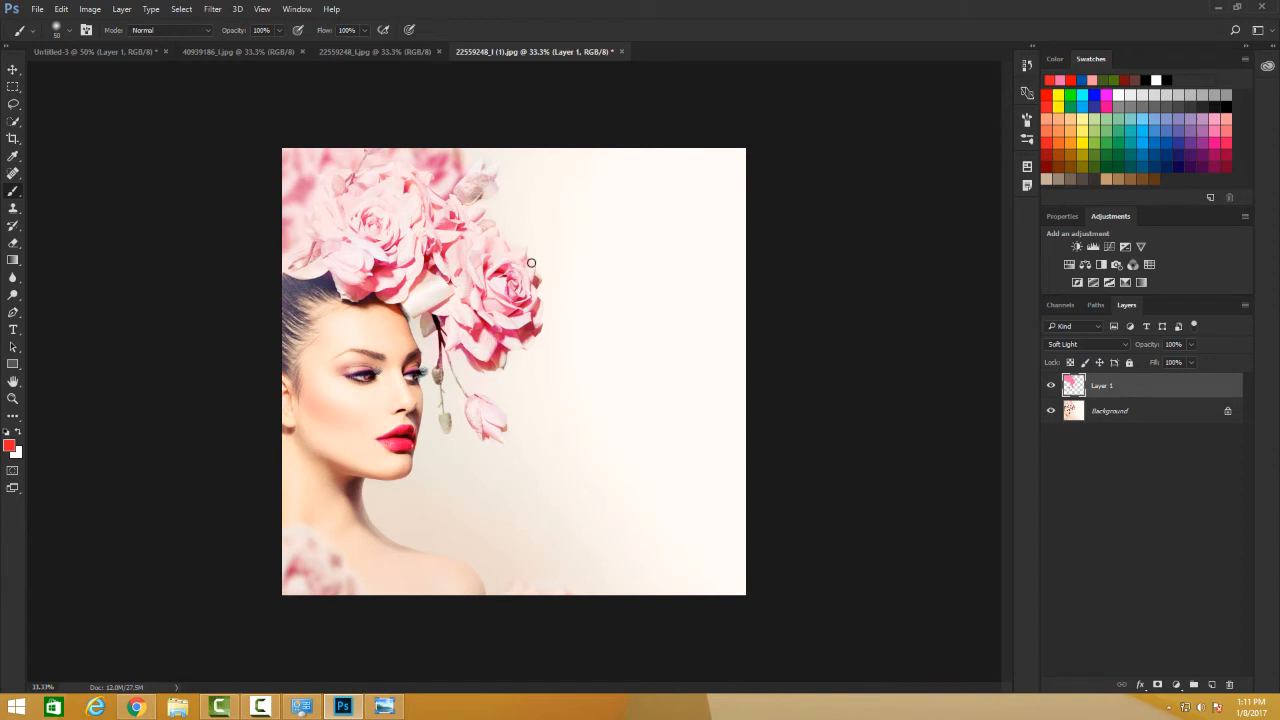
mouse_move(680, 430)
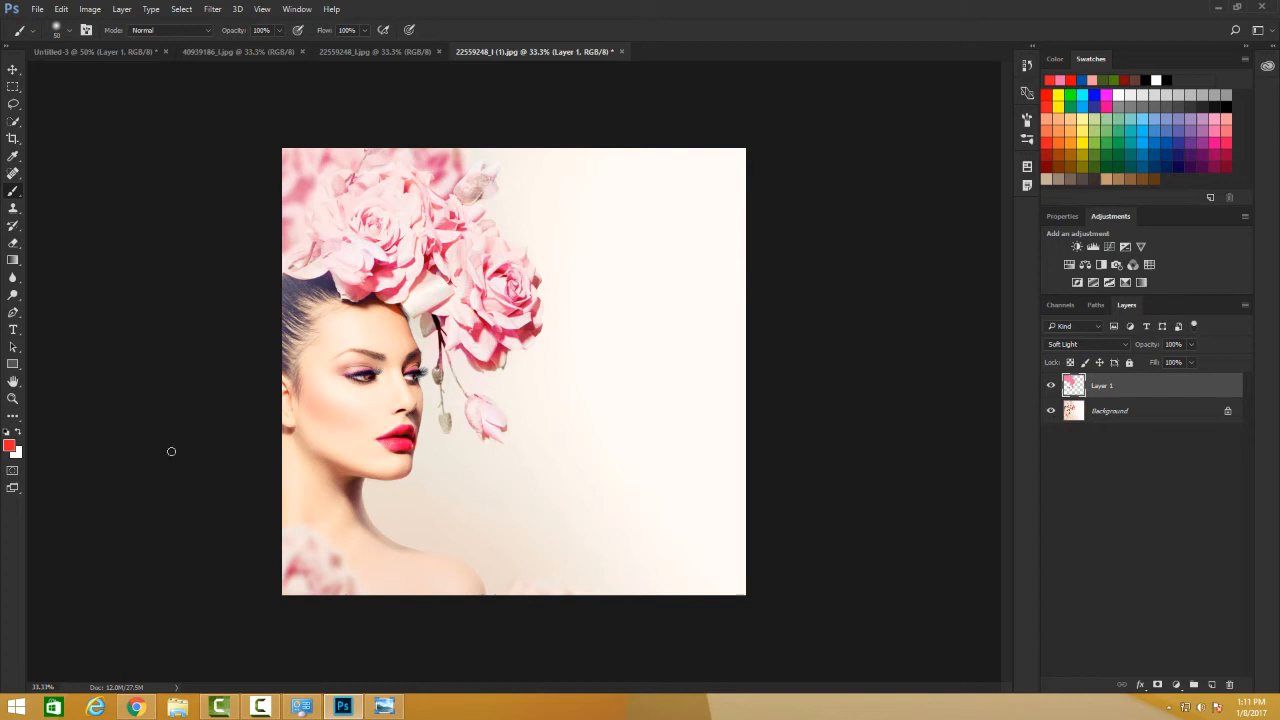
mouse_move(204, 312)
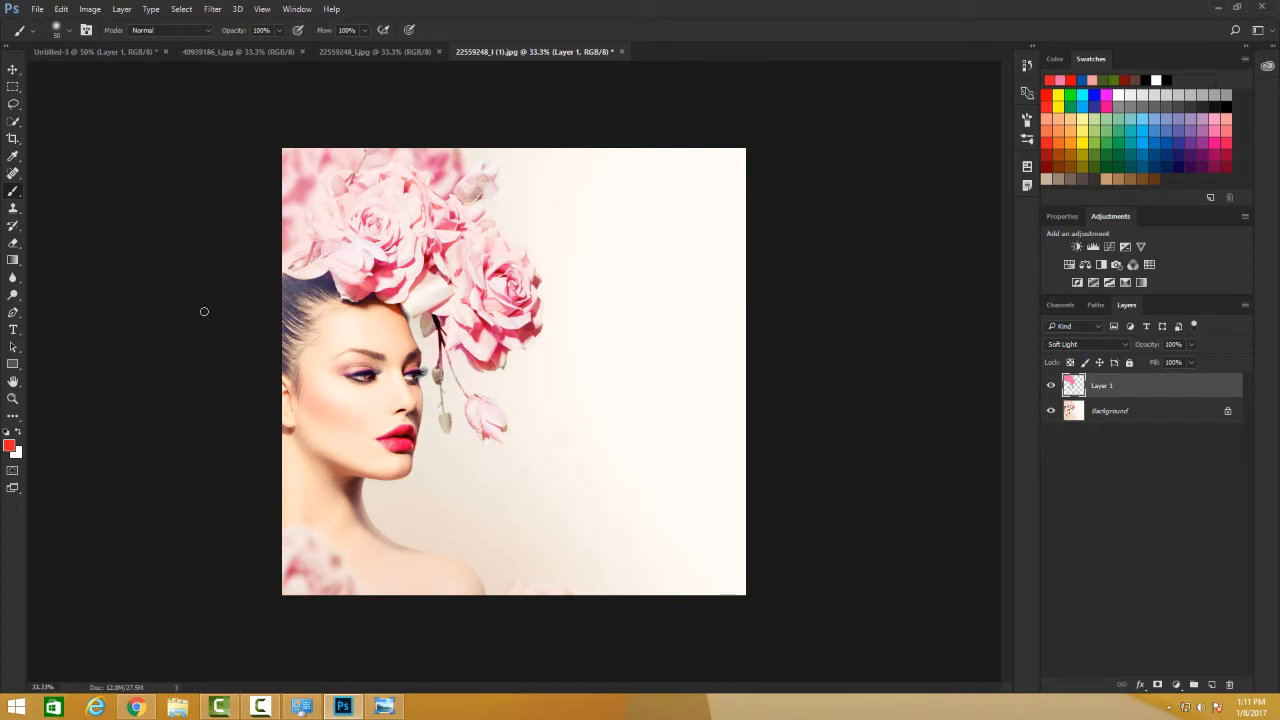
mouse_move(1152, 406)
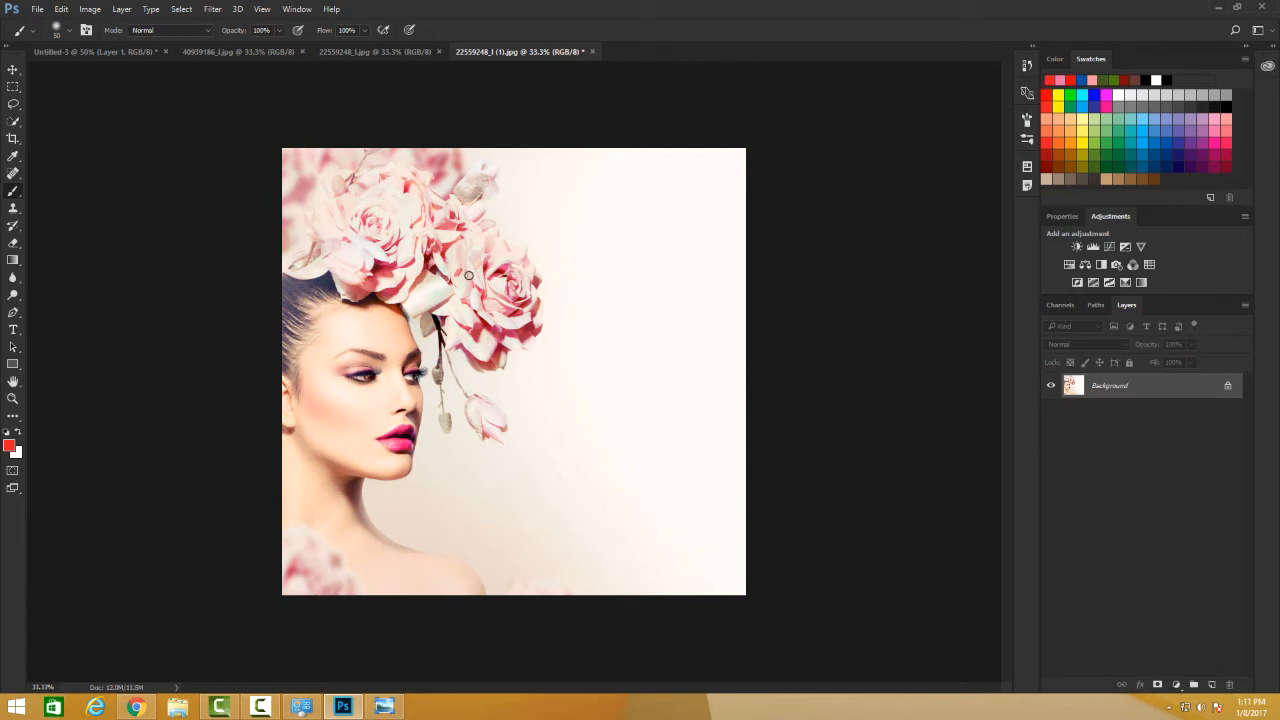
mouse_move(430, 452)
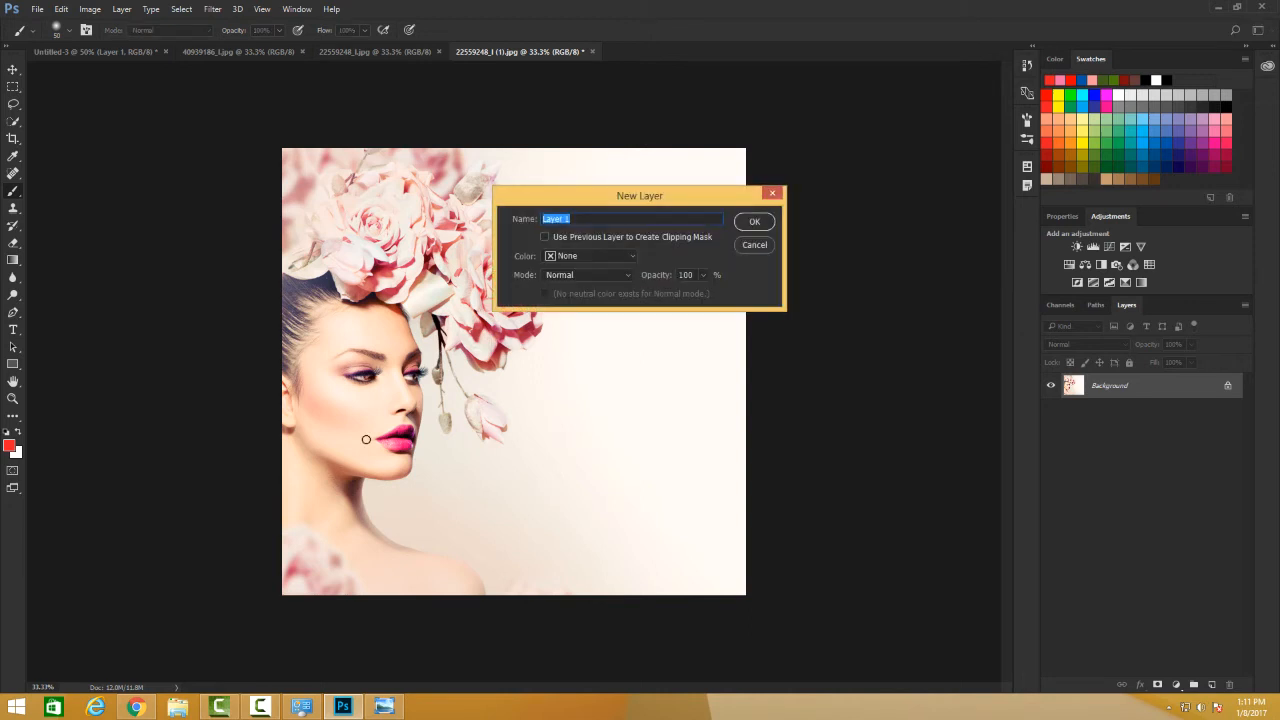
Step: Confirm the new layer and pick a different painting tool from the flyout
click(754, 220)
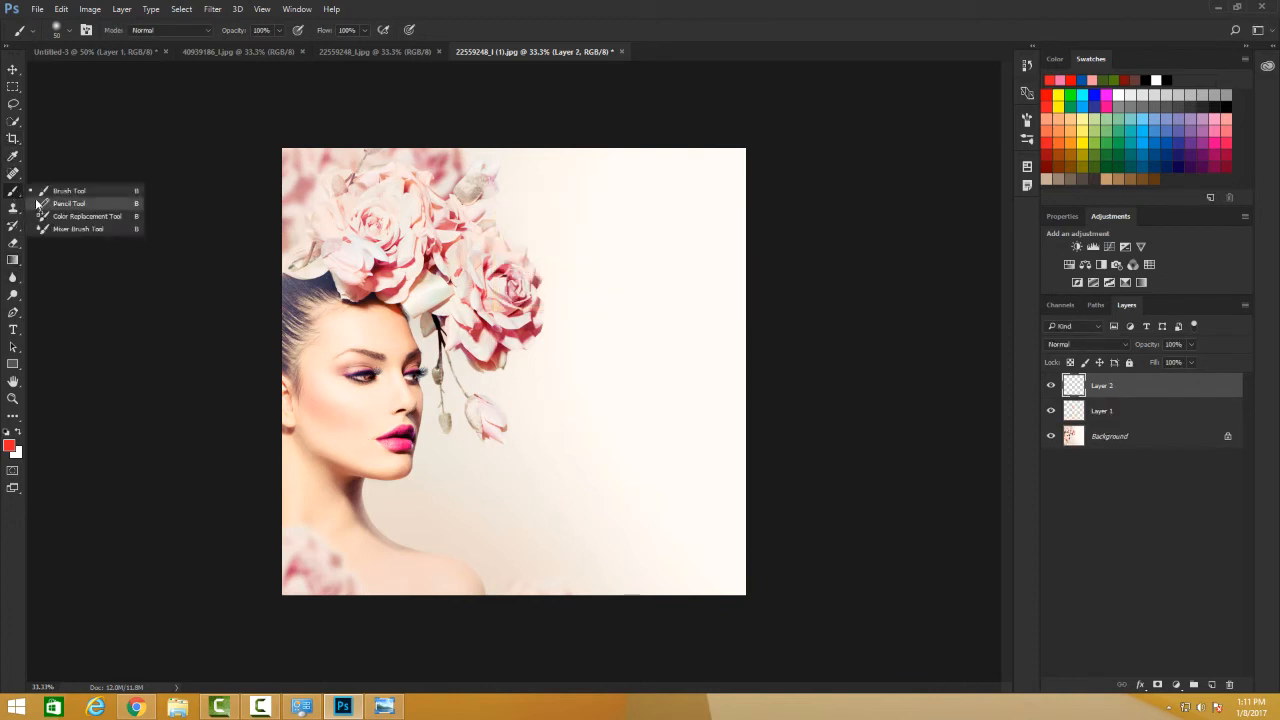
click(68, 204)
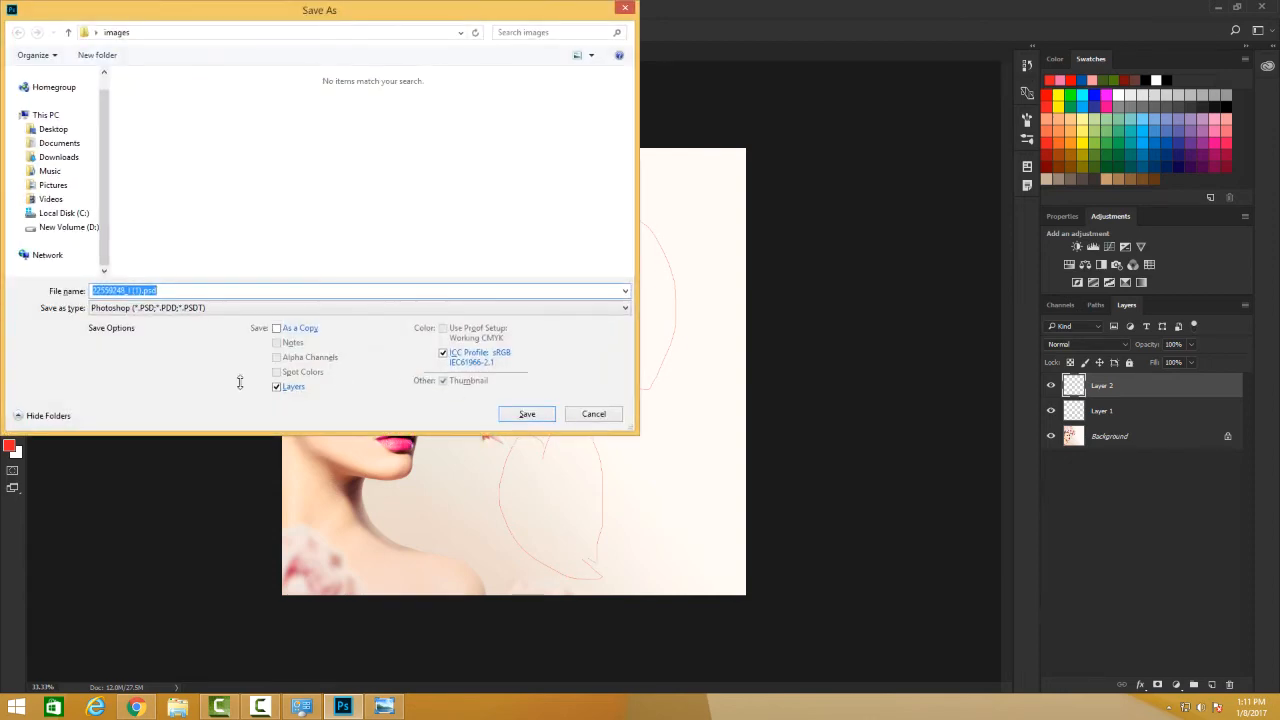
Step: Save the layered portrait as a PSD, accepting the Photoshop Format compatibility option
click(52, 128)
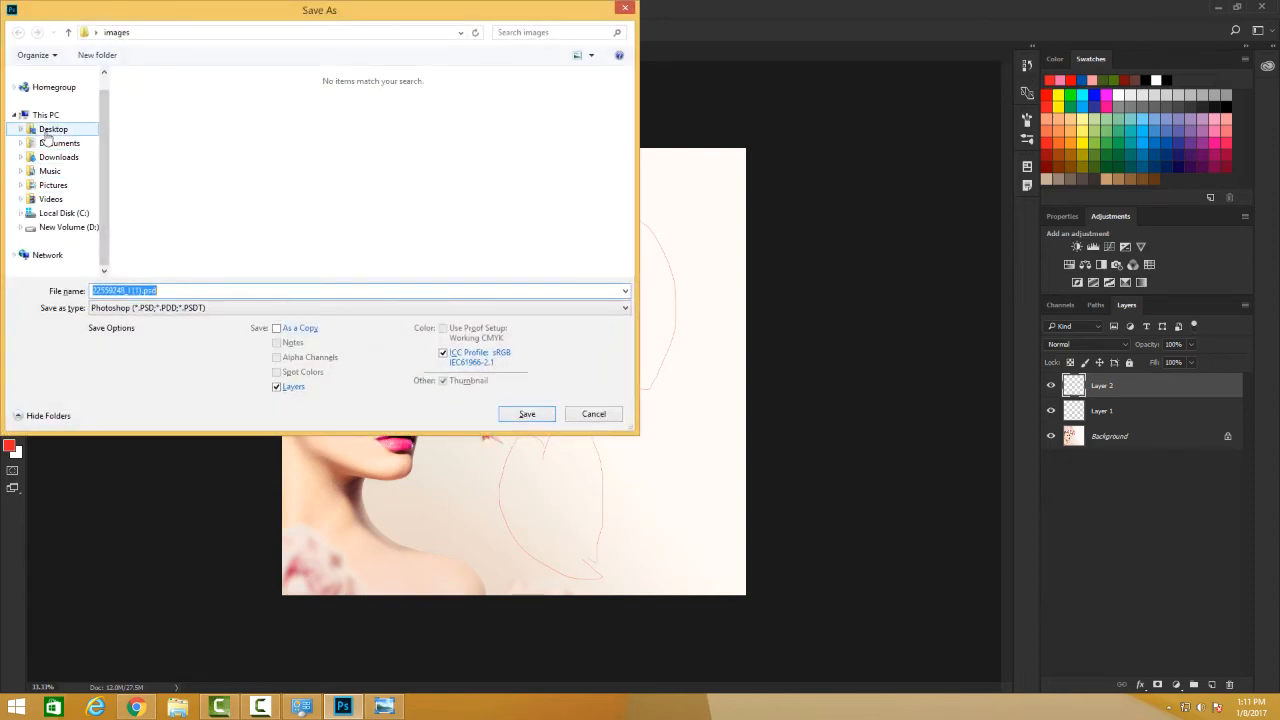
click(528, 414)
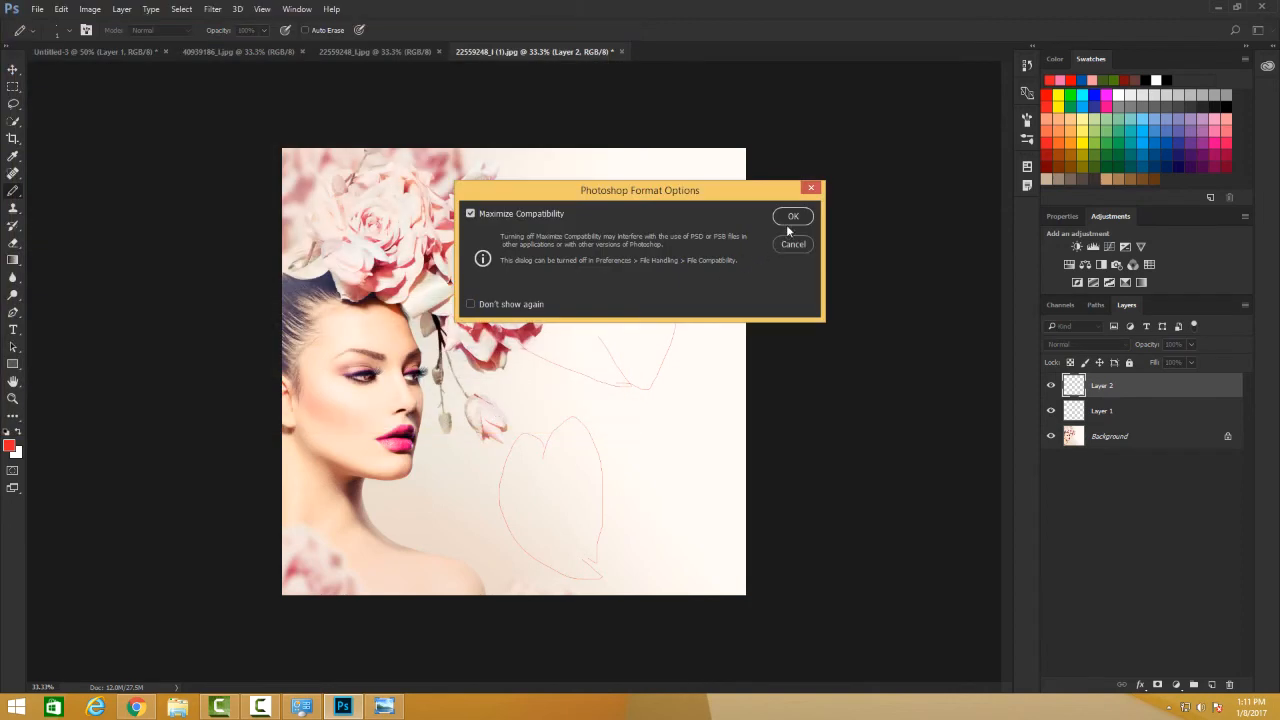
click(792, 216)
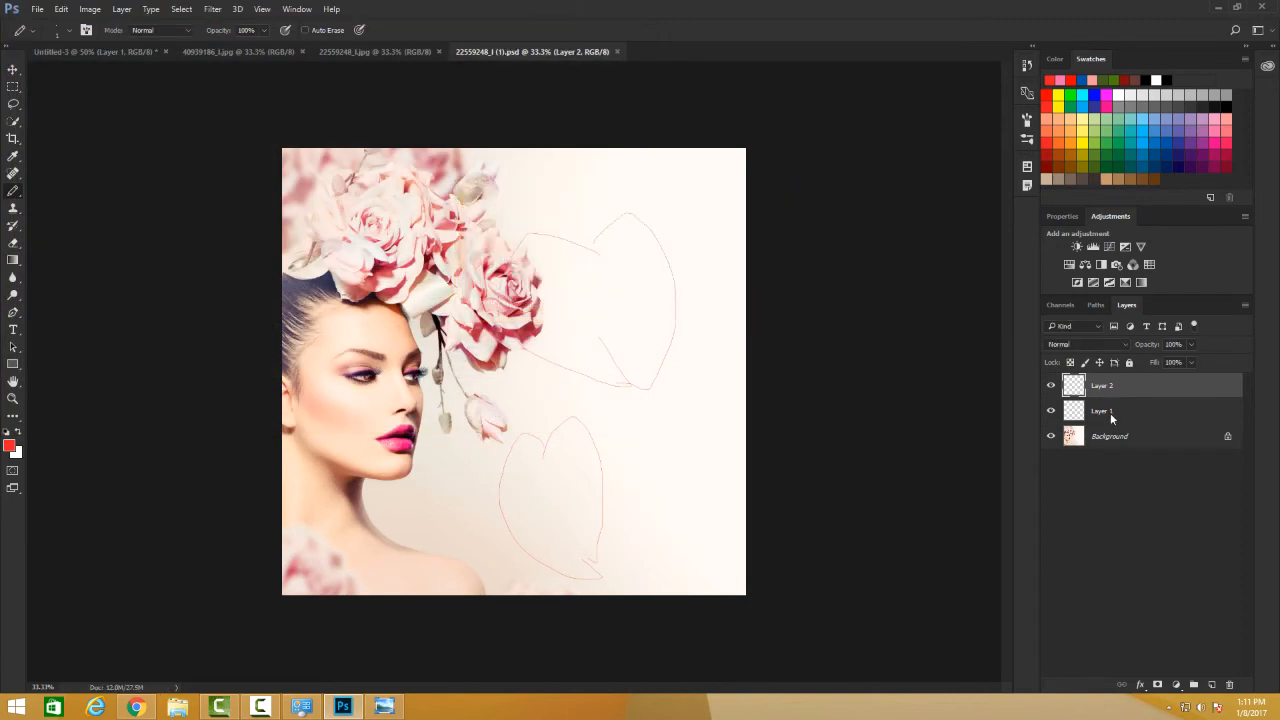
Step: Activate the Background layer and delete the layer holding the sketched outlines
click(1108, 436)
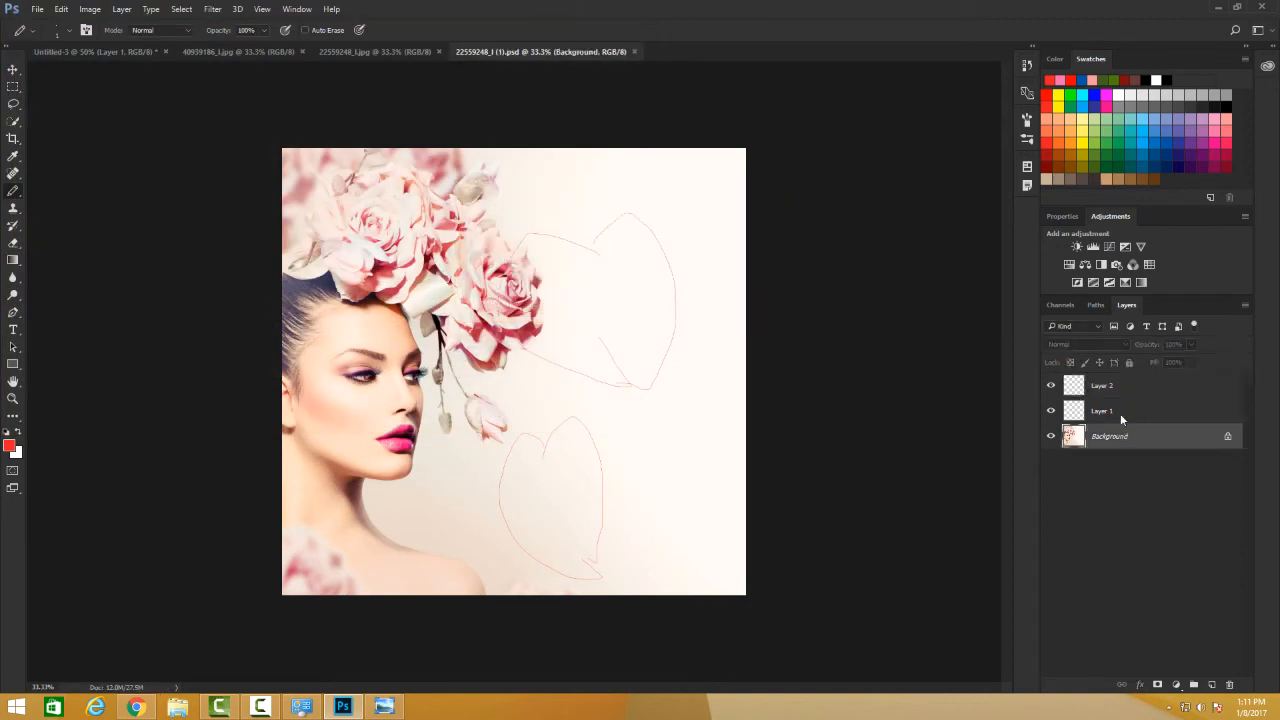
click(1120, 384)
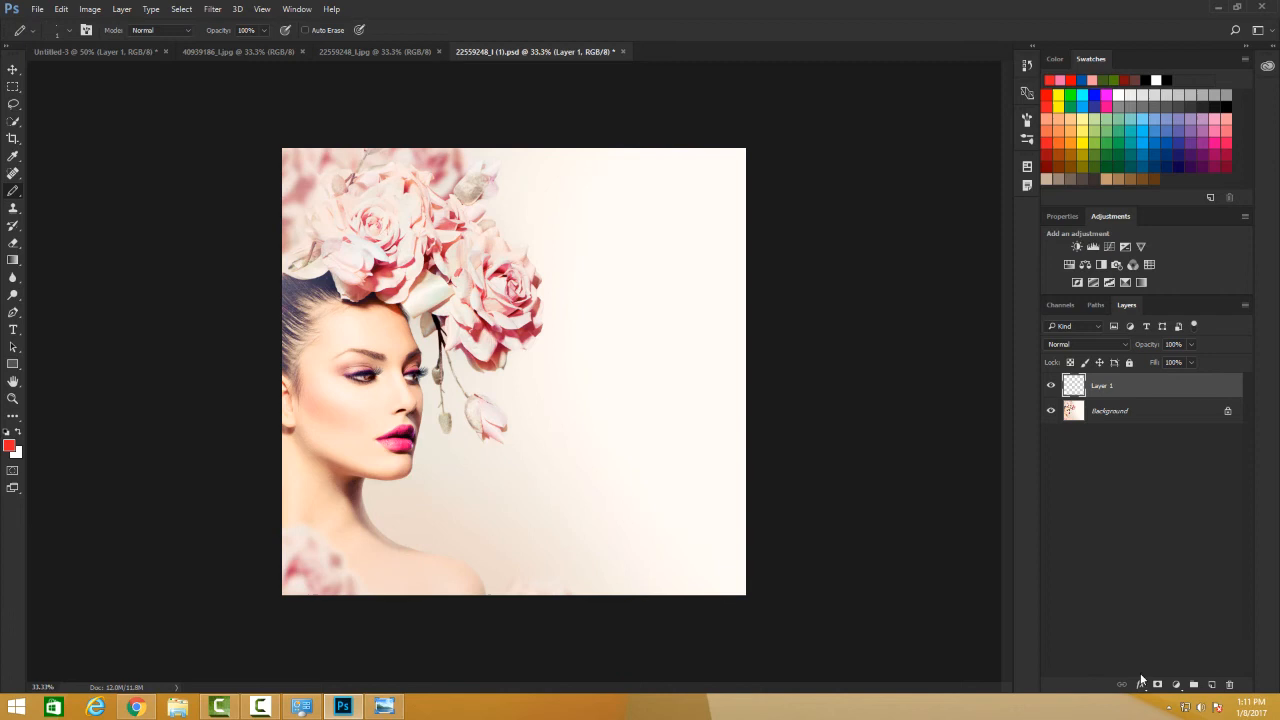
mouse_move(1112, 676)
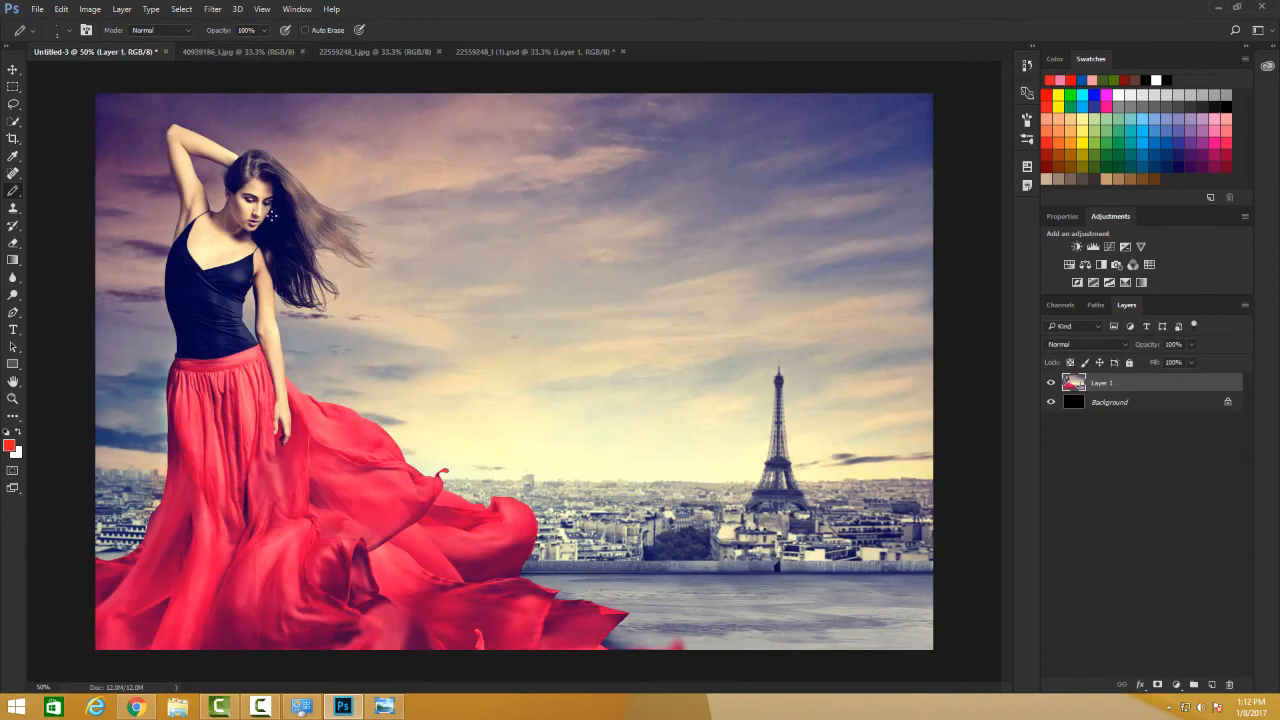
Step: Return to the portrait and transform the pasted Paris red-dress photo to fill the right half
click(536, 52)
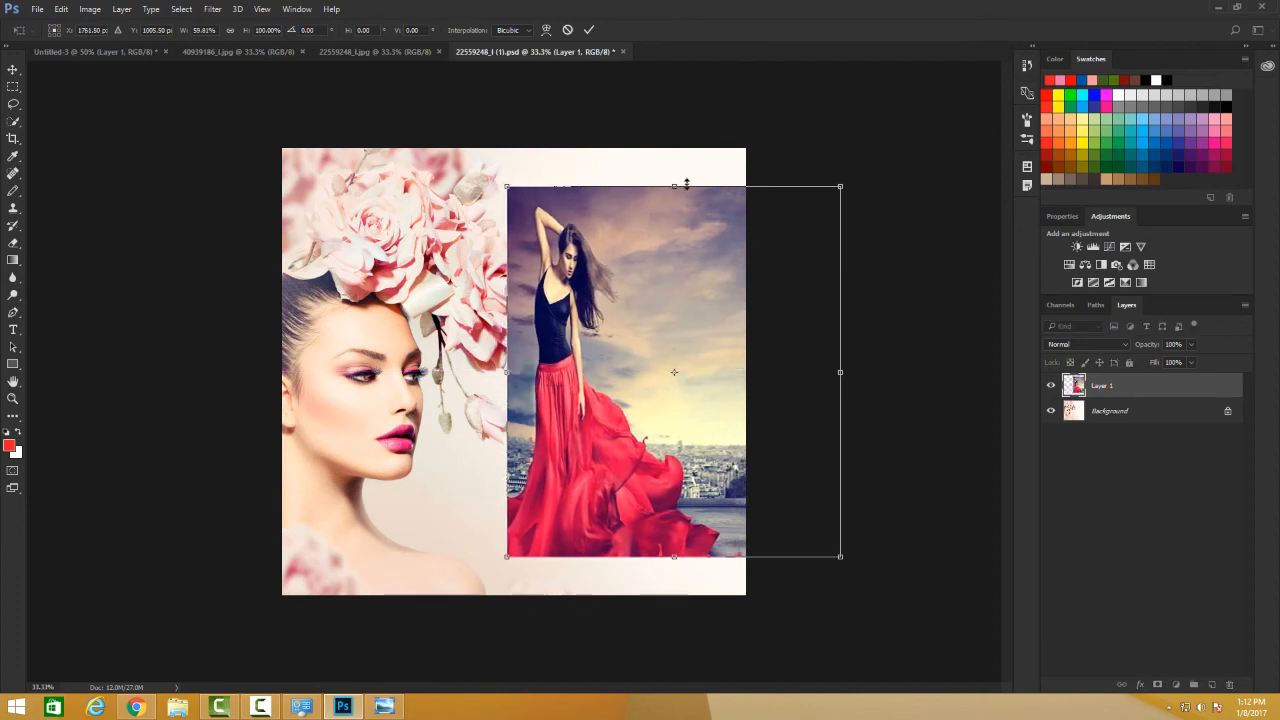
drag(686, 184, 680, 148)
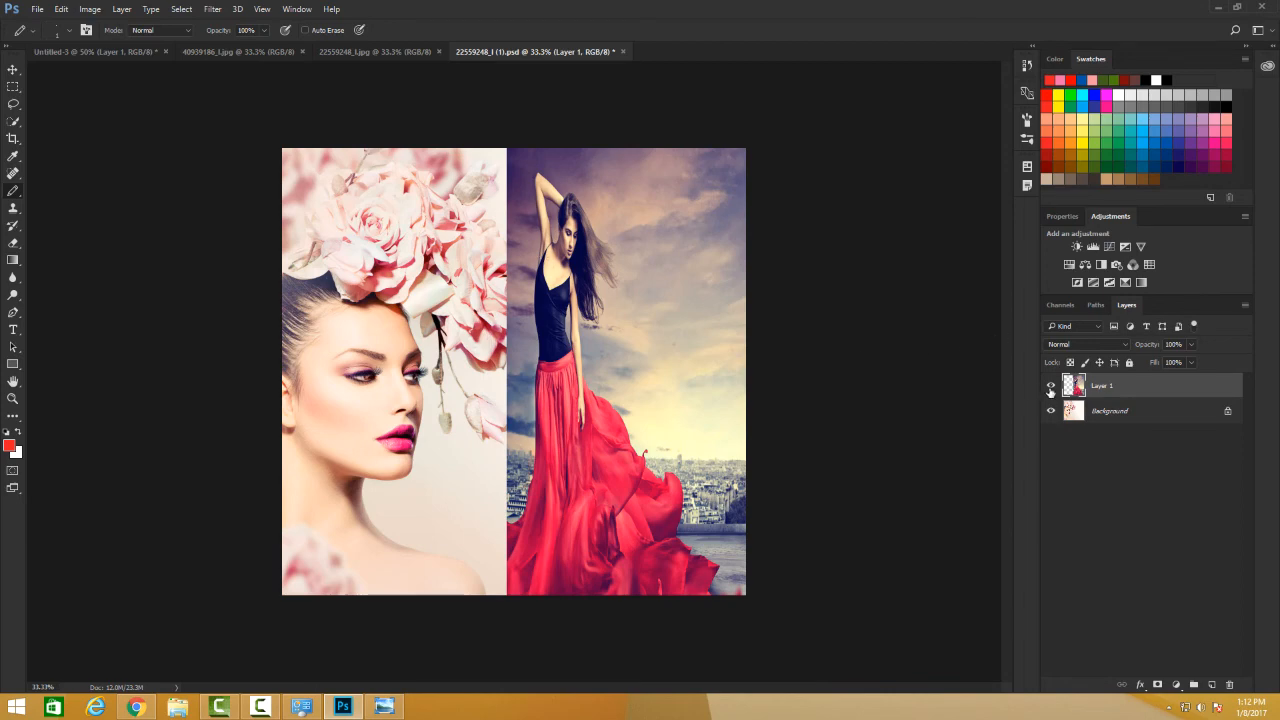
Step: Add a blank white layer mask to the pasted red-dress photo layer
click(1052, 384)
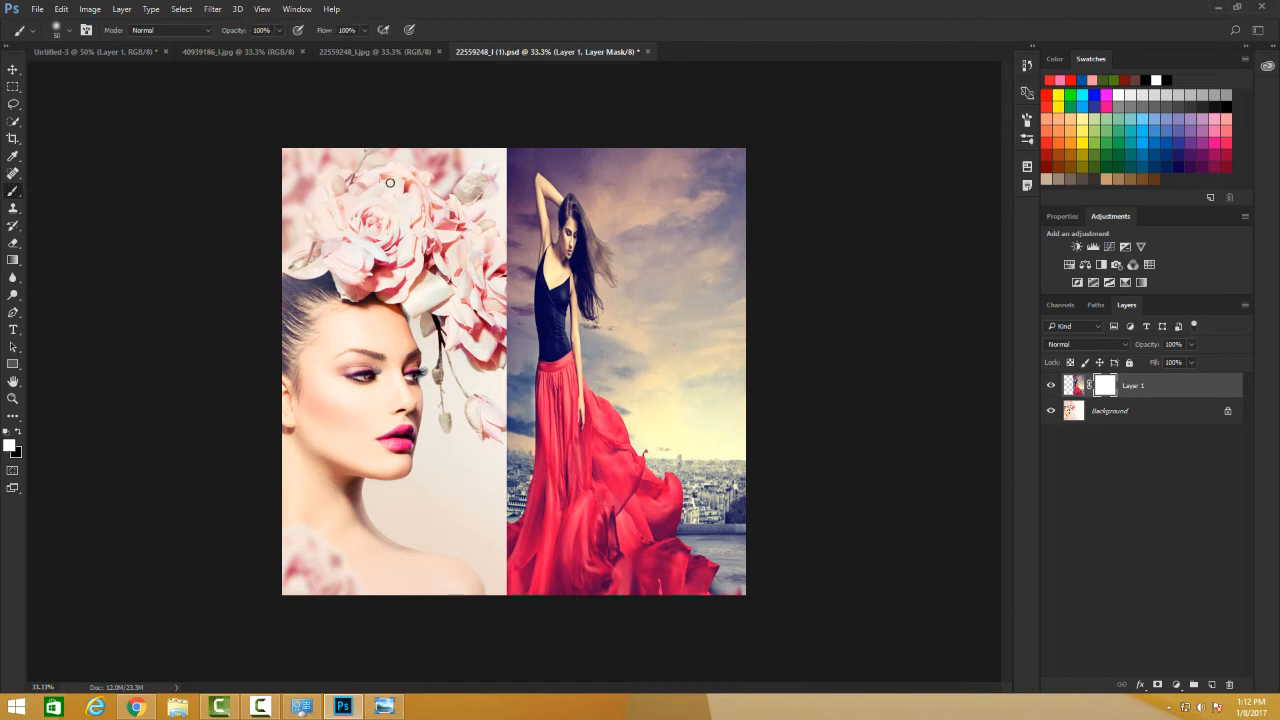
mouse_move(28, 428)
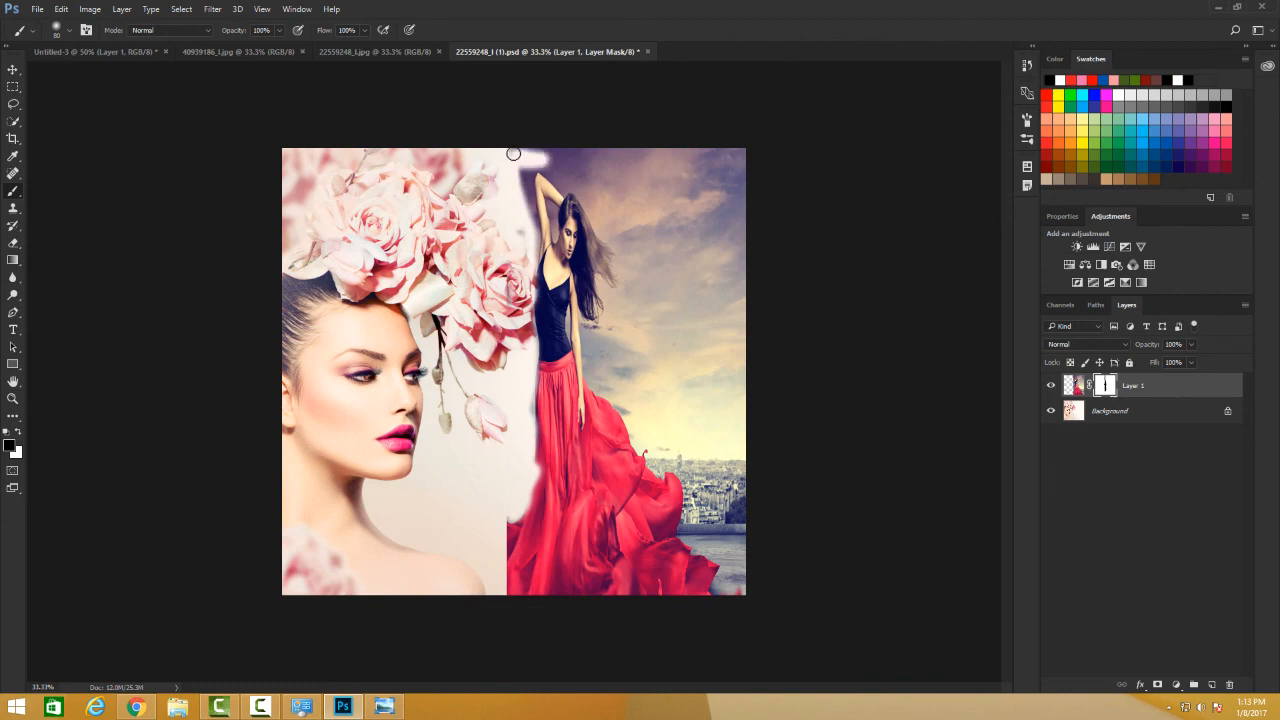
drag(512, 152, 540, 228)
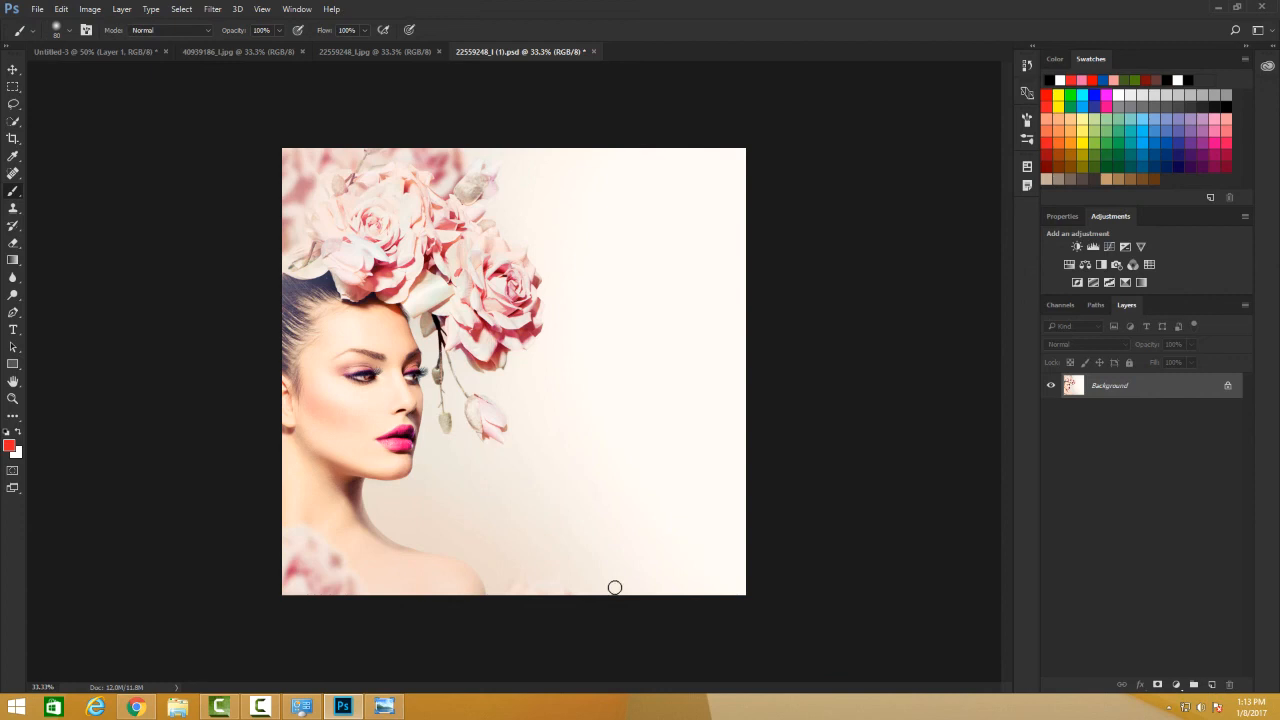
mouse_move(576, 554)
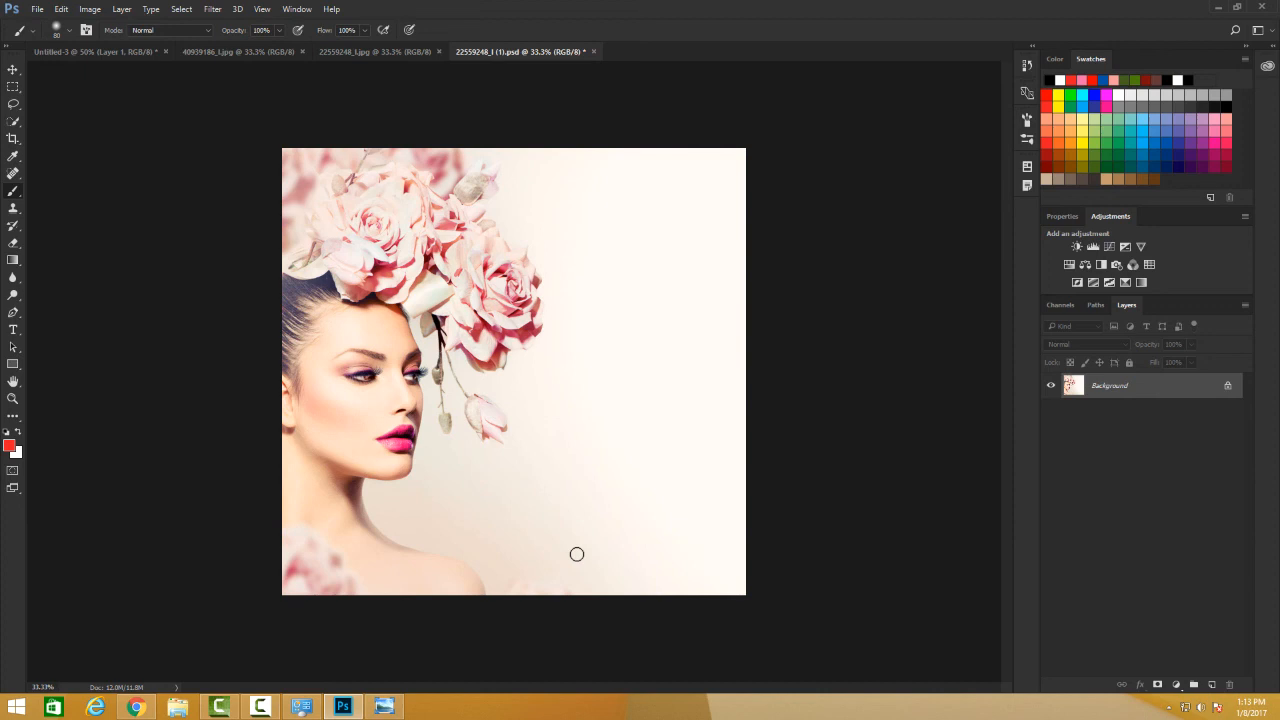
mouse_move(626, 552)
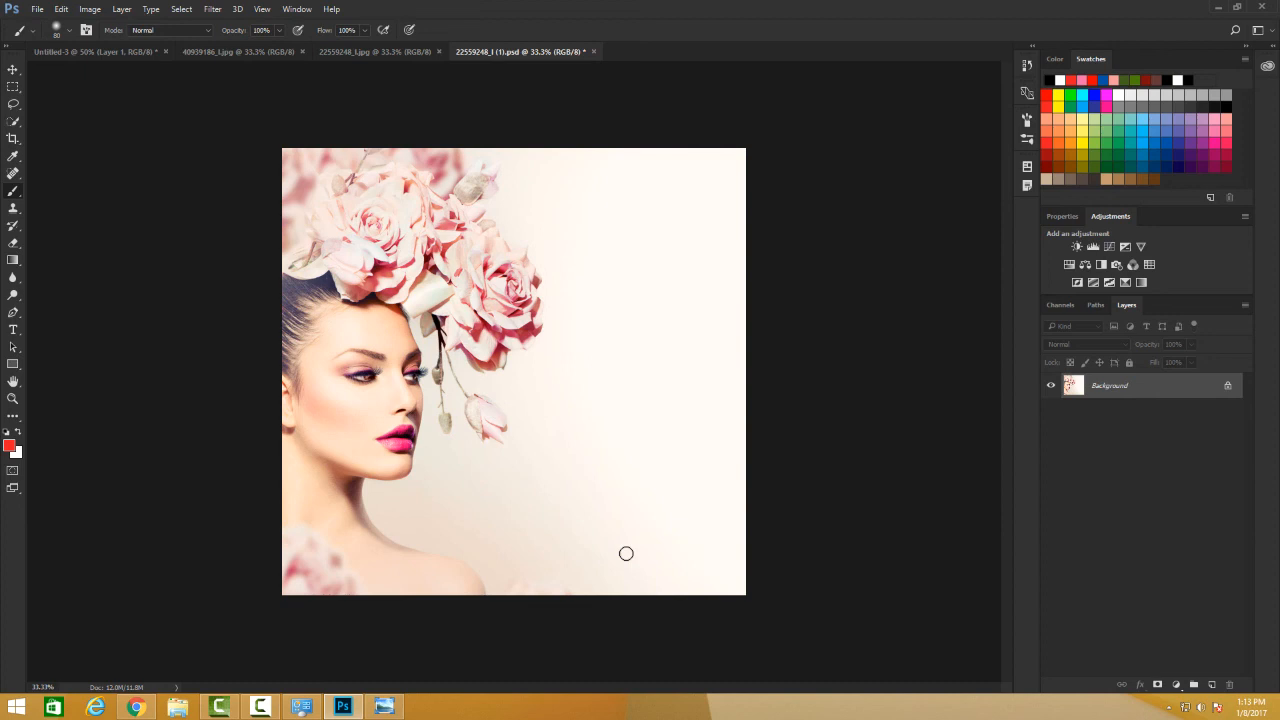
mouse_move(622, 556)
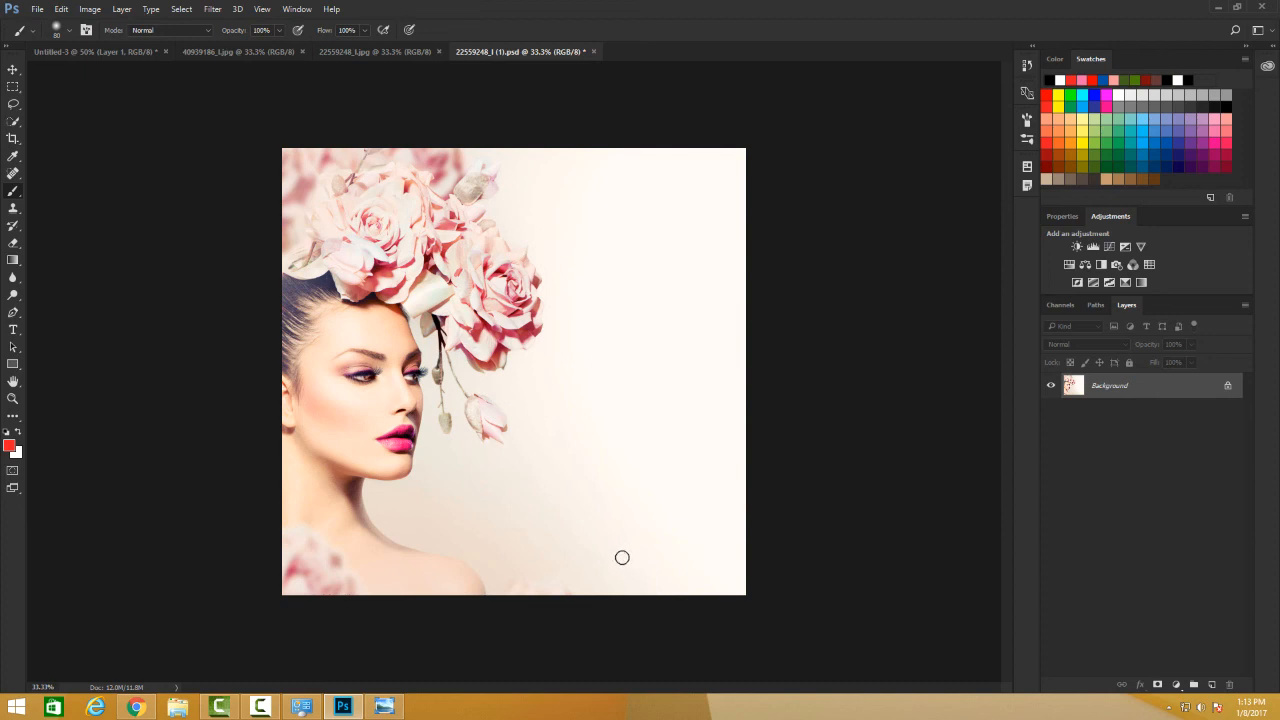